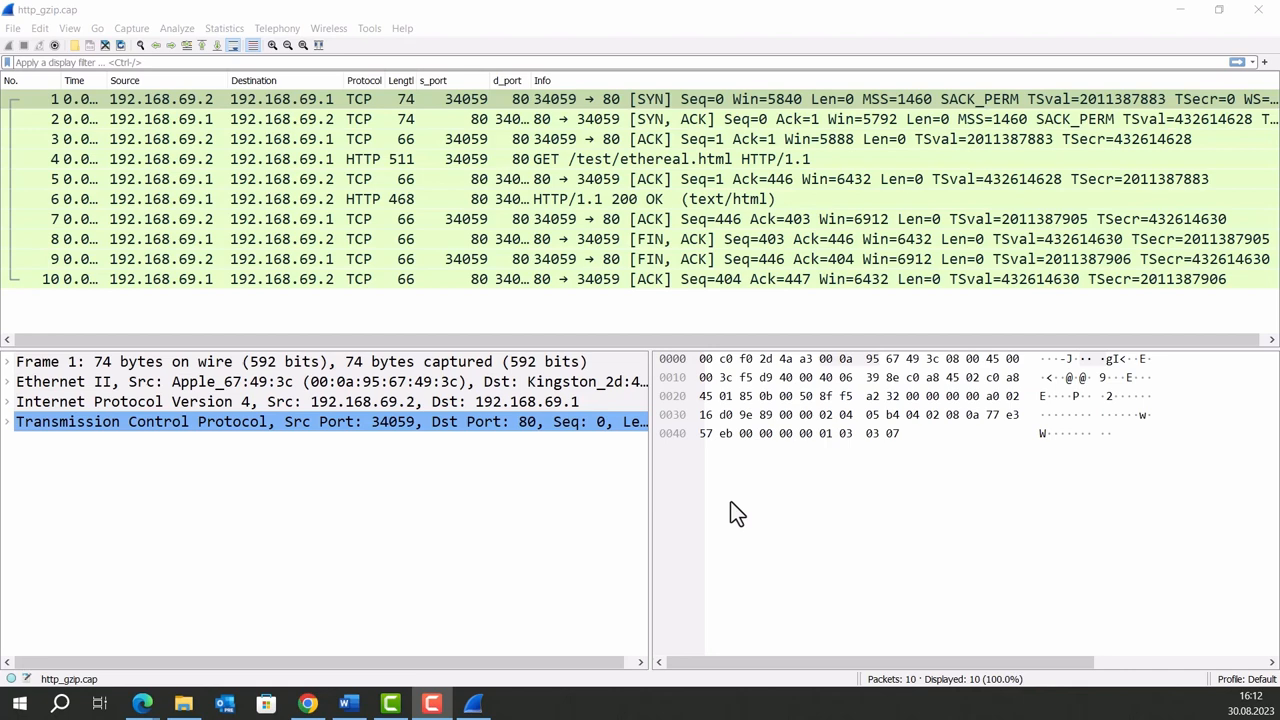
{"action": "mouse_move", "coordinate": [220, 697]}
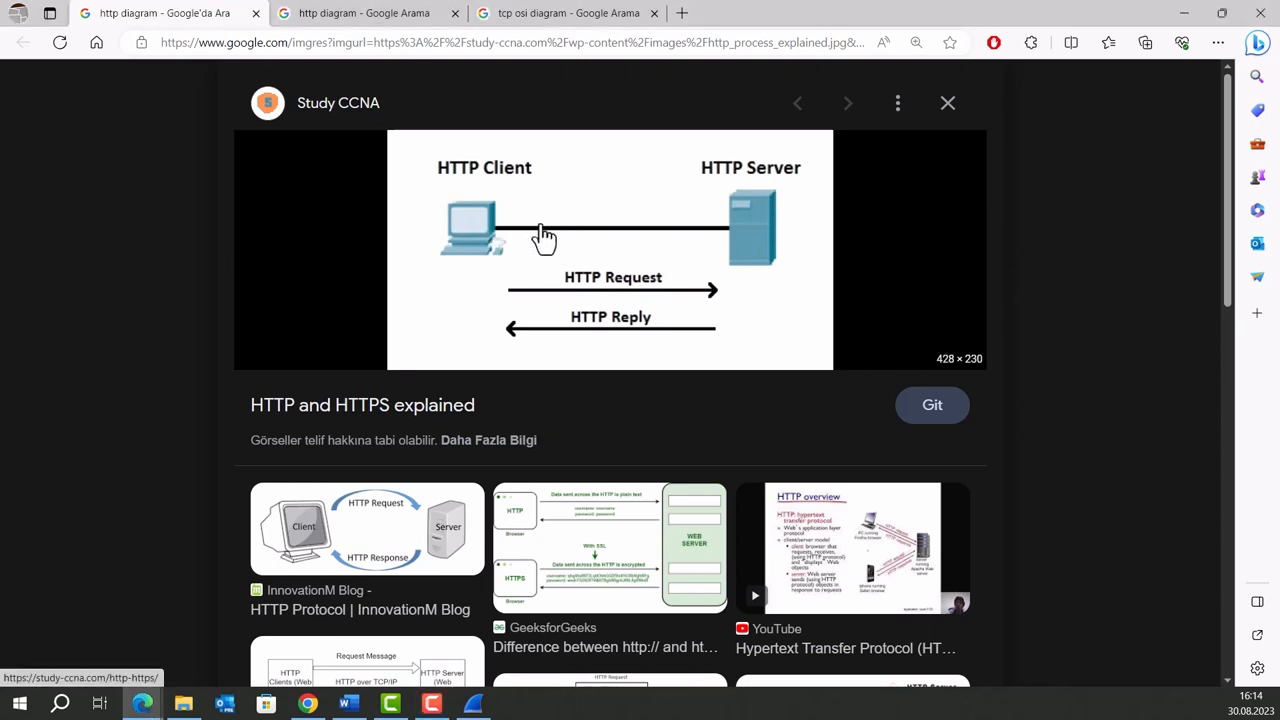
{"action": "mouse_move", "coordinate": [555, 232]}
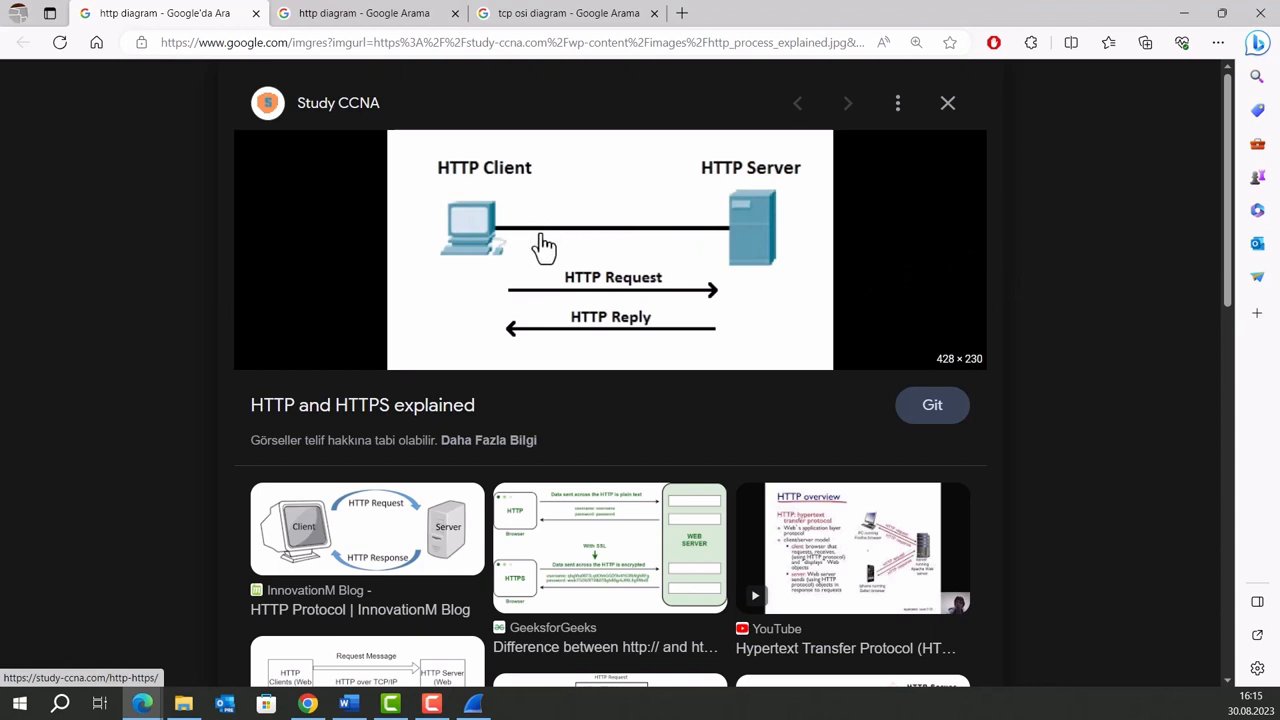
{"action": "mouse_move", "coordinate": [793, 263]}
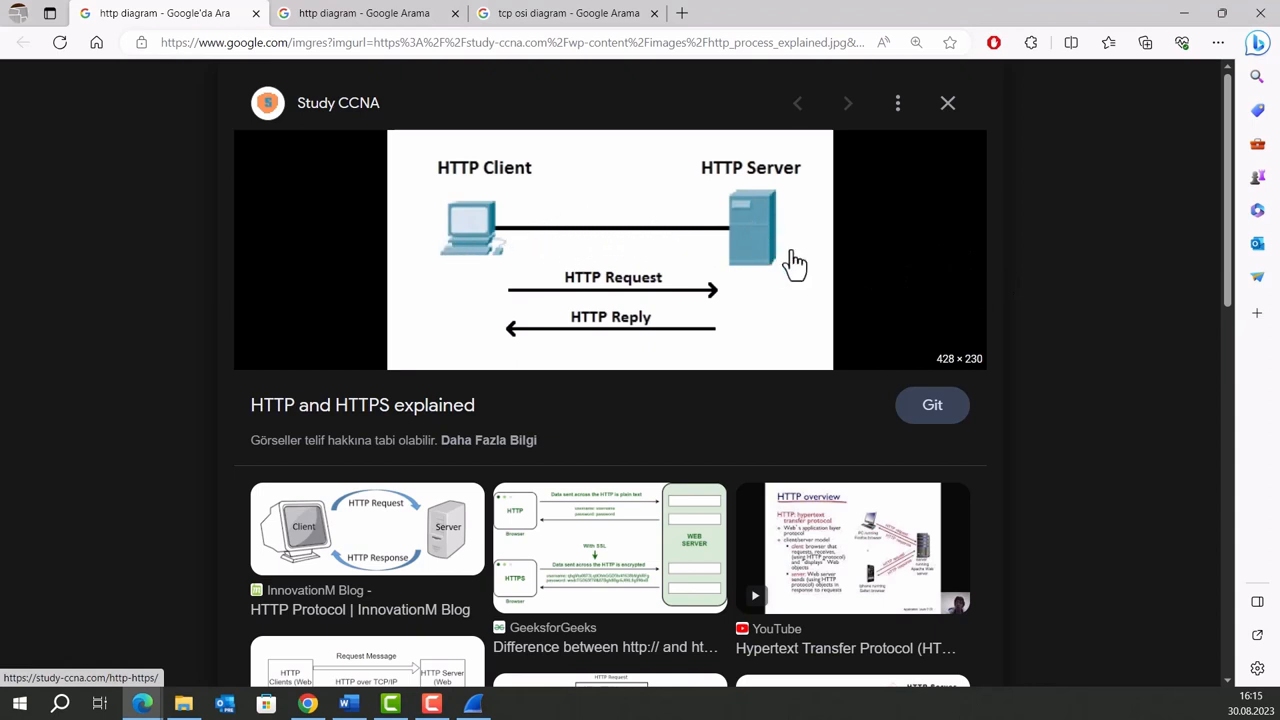
{"action": "mouse_move", "coordinate": [635, 290]}
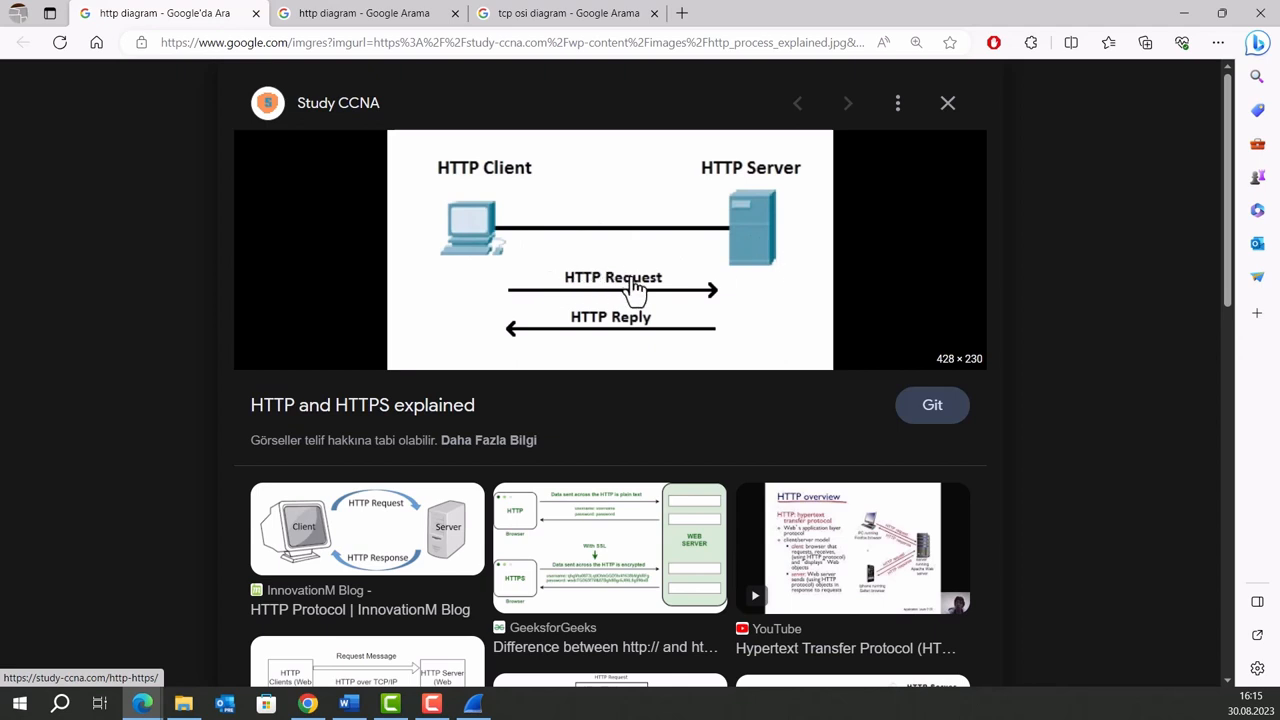
{"action": "mouse_move", "coordinate": [723, 288]}
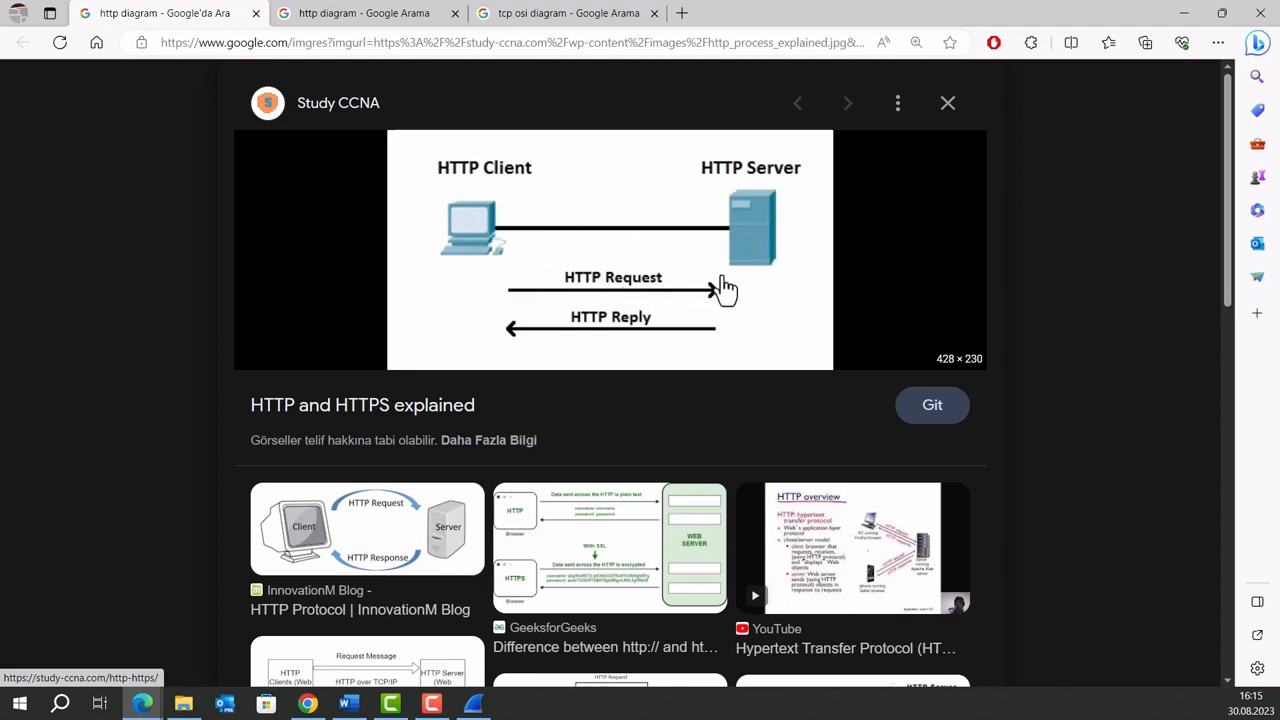
{"action": "mouse_move", "coordinate": [523, 355]}
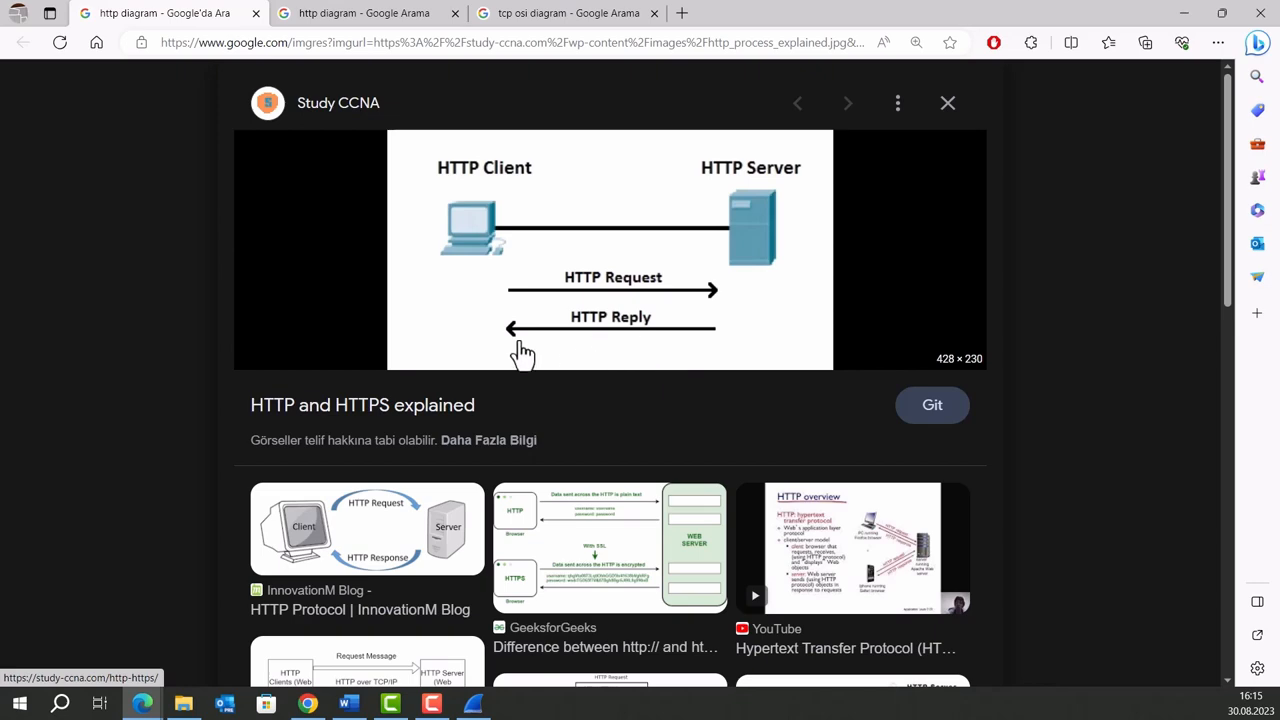
{"action": "mouse_move", "coordinate": [458, 170]}
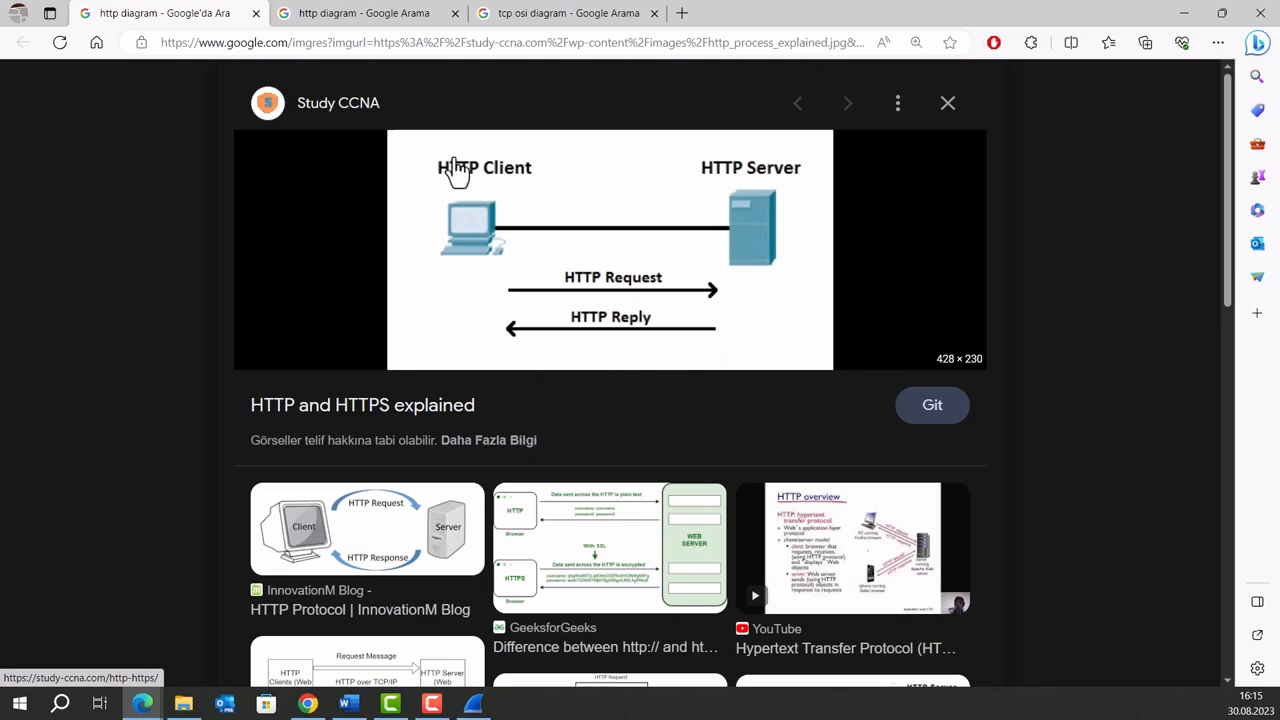
Inspect the handshake's final ACK in packet 3 after viewing the SYN-ACK
{"action": "left_click", "coordinate": [365, 13]}
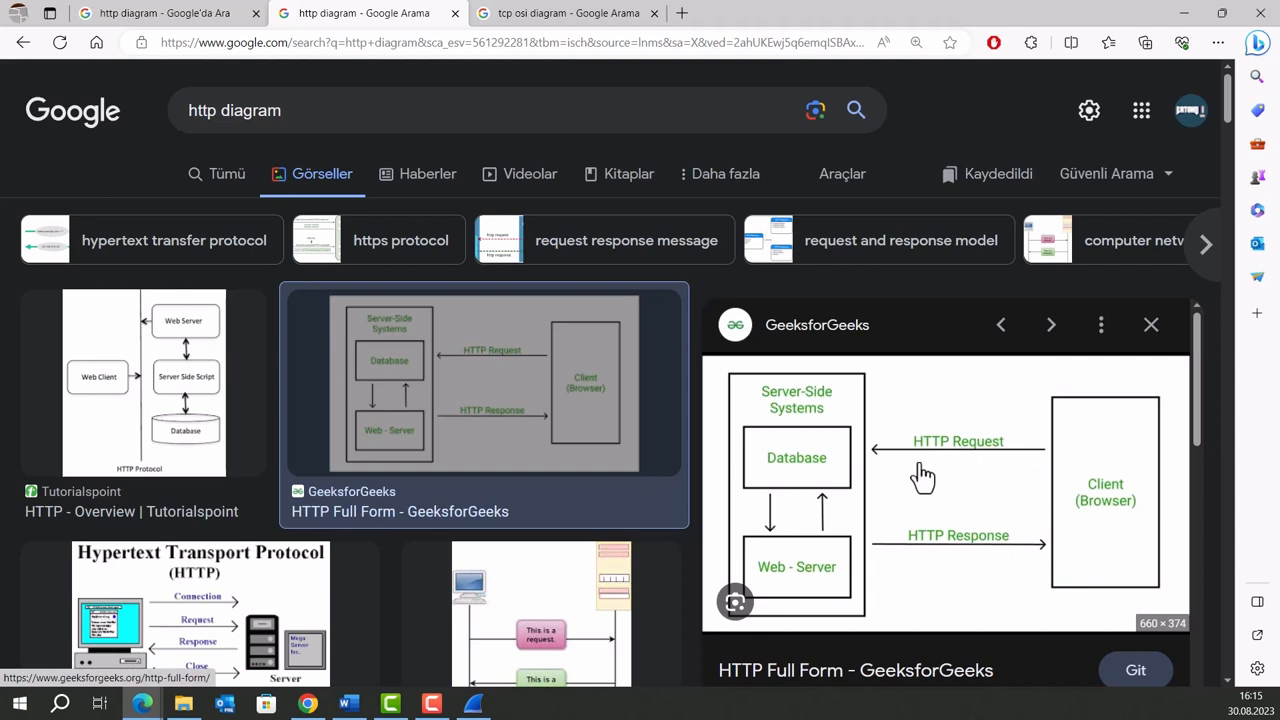
{"action": "mouse_move", "coordinate": [912, 475]}
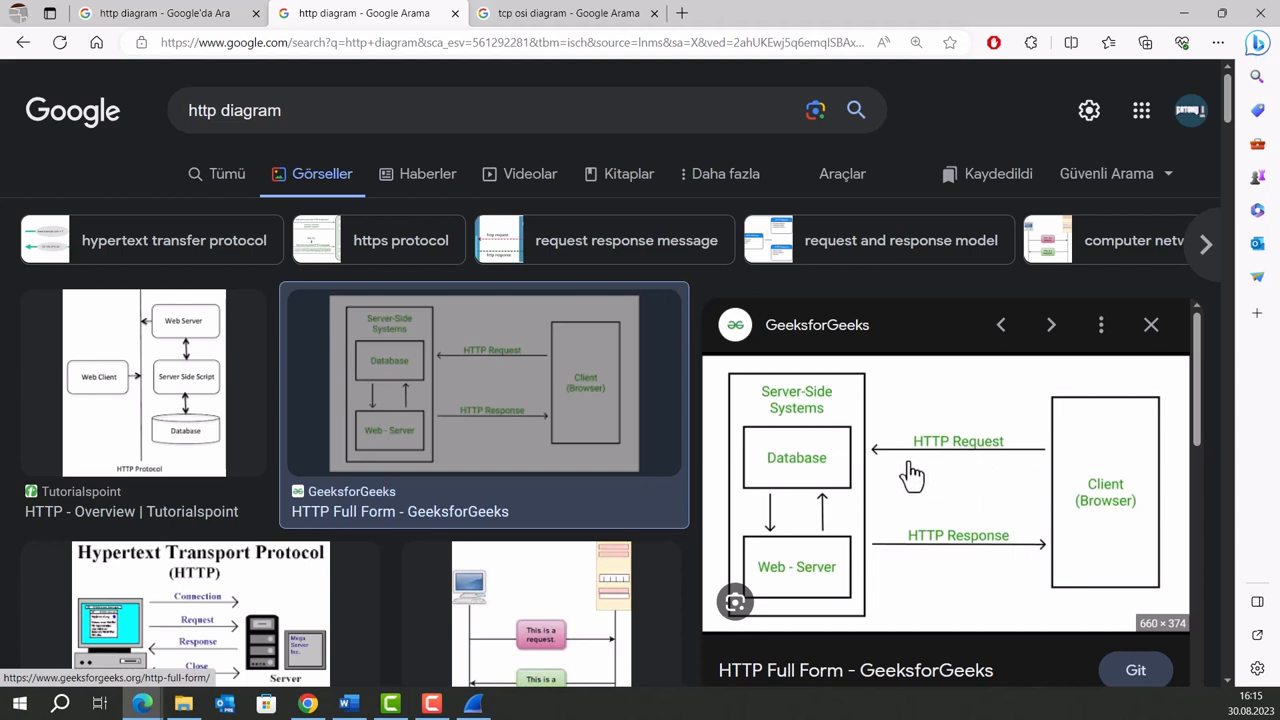
{"action": "mouse_move", "coordinate": [848, 474]}
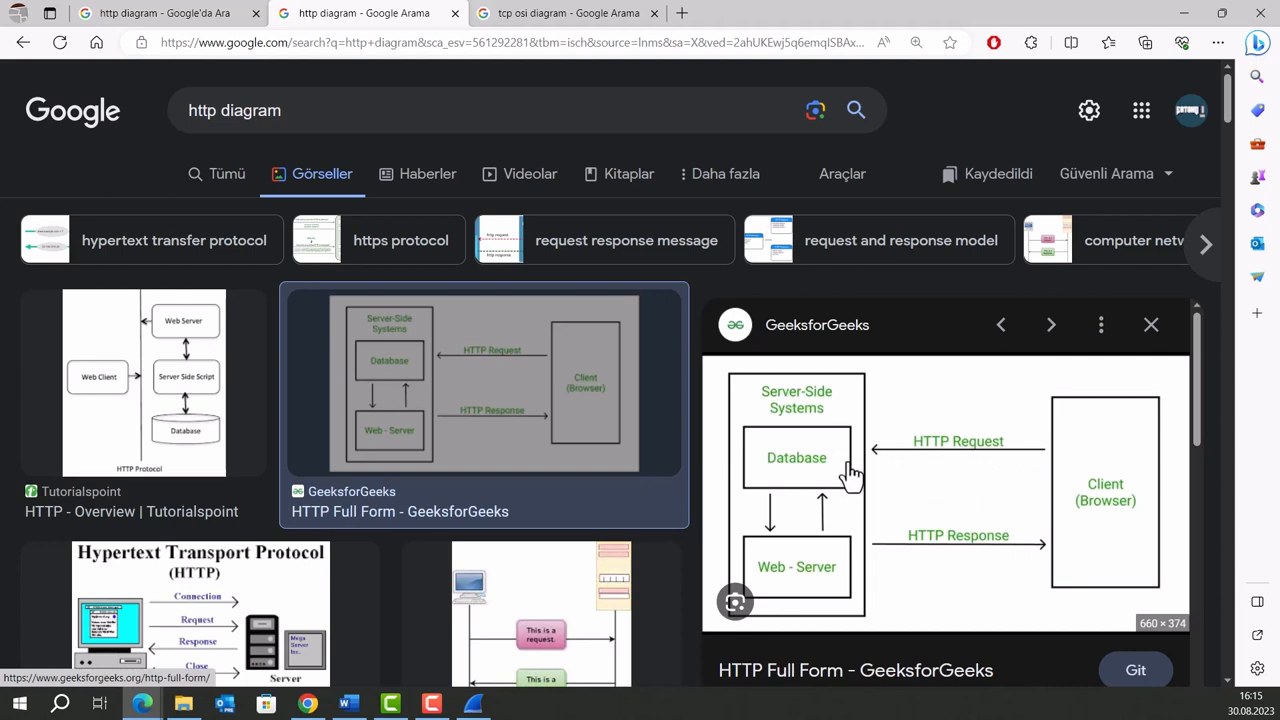
{"action": "mouse_move", "coordinate": [885, 505]}
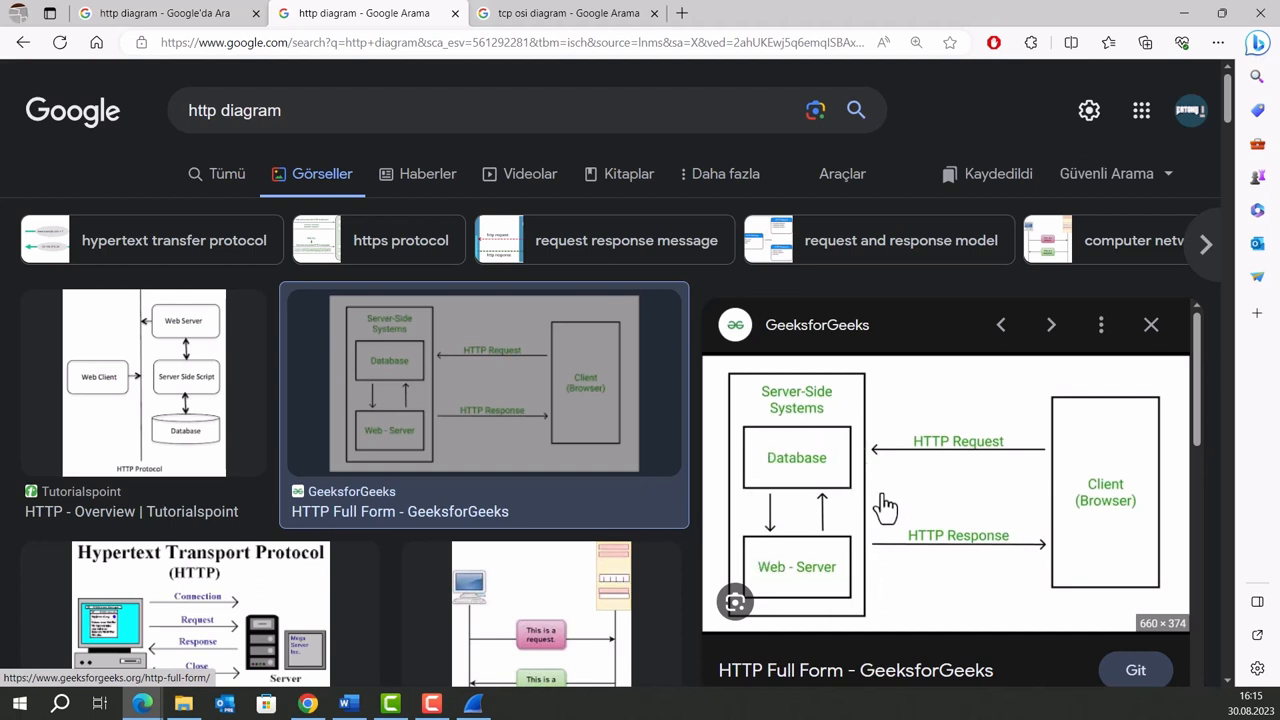
{"action": "mouse_move", "coordinate": [905, 503]}
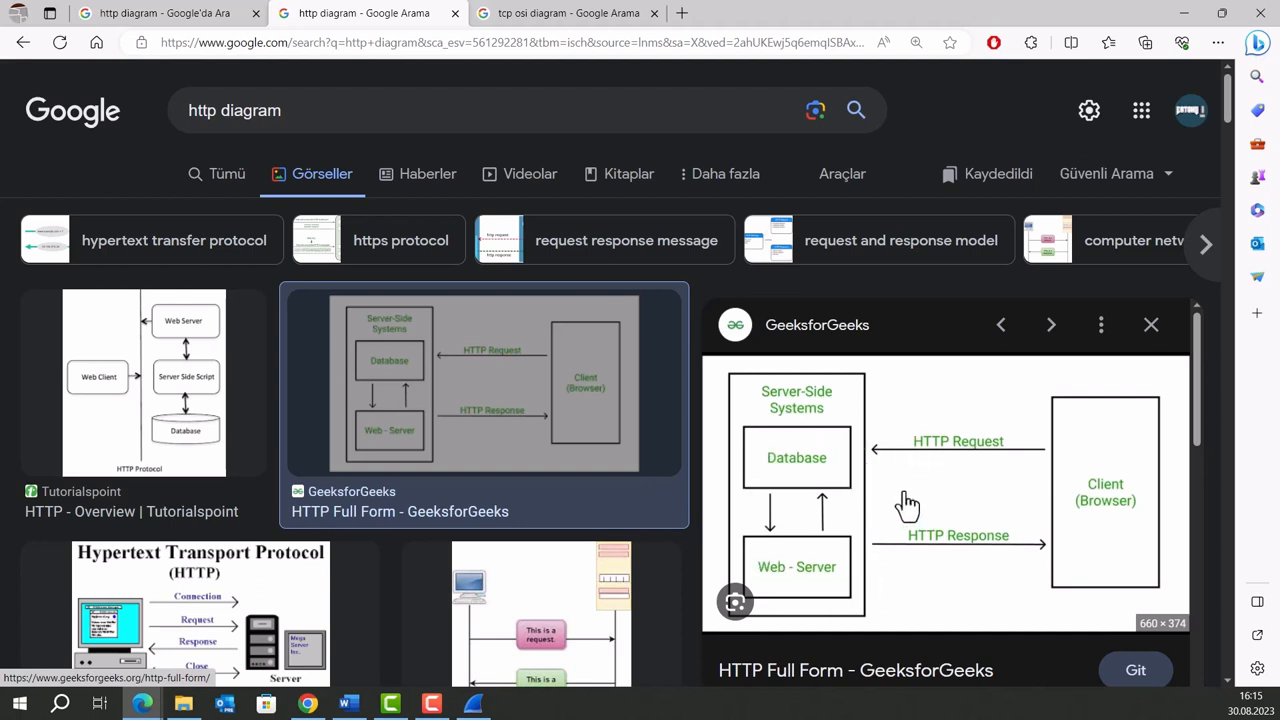
{"action": "mouse_move", "coordinate": [1047, 578]}
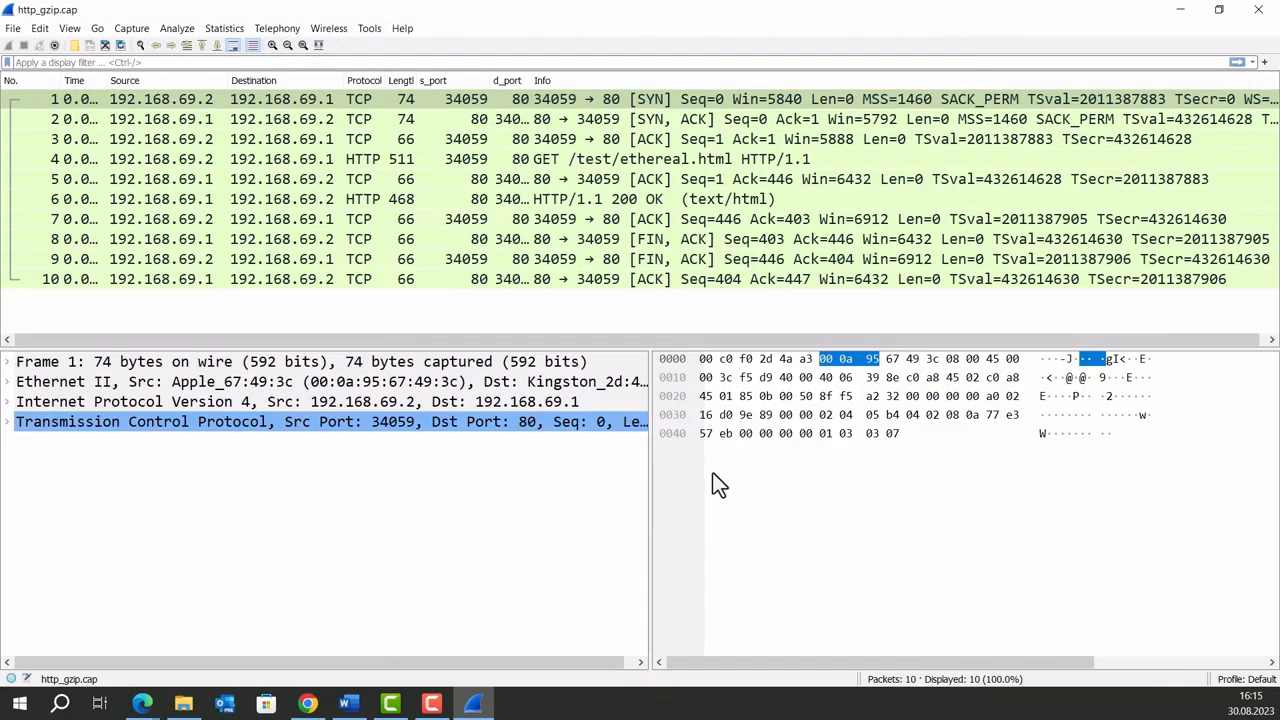
{"action": "mouse_move", "coordinate": [670, 542]}
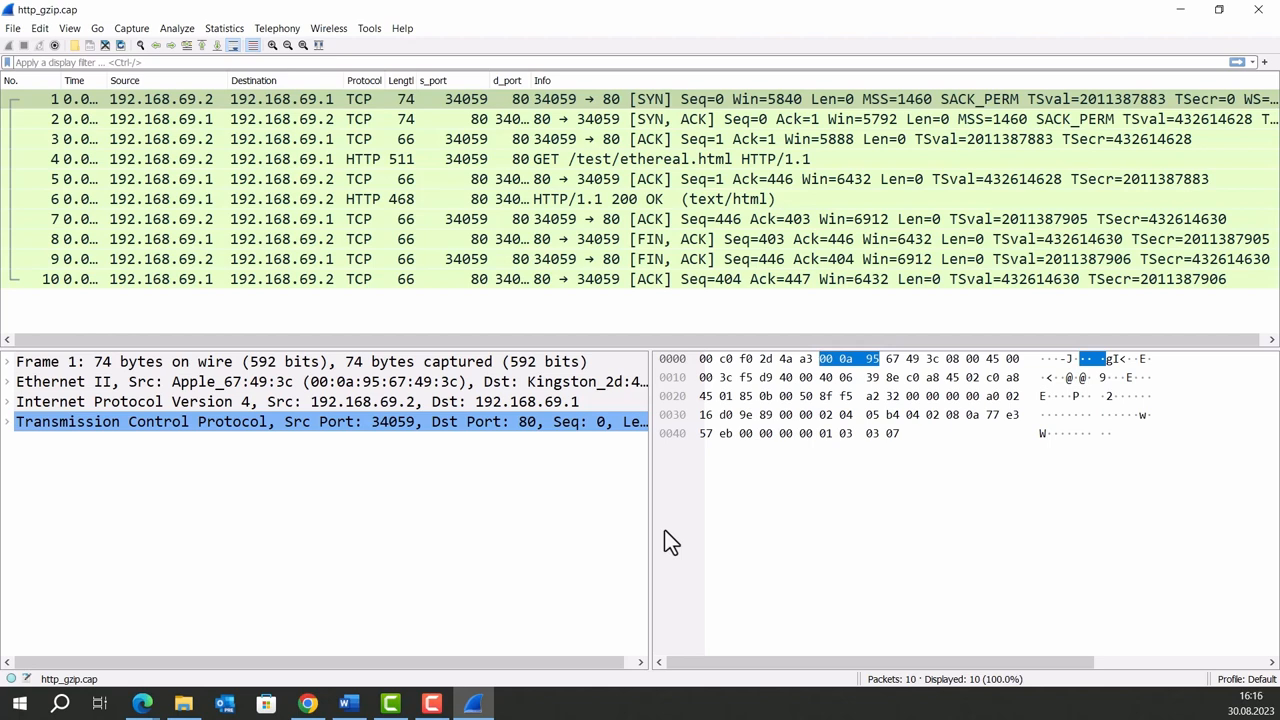
{"action": "mouse_move", "coordinate": [595, 107]}
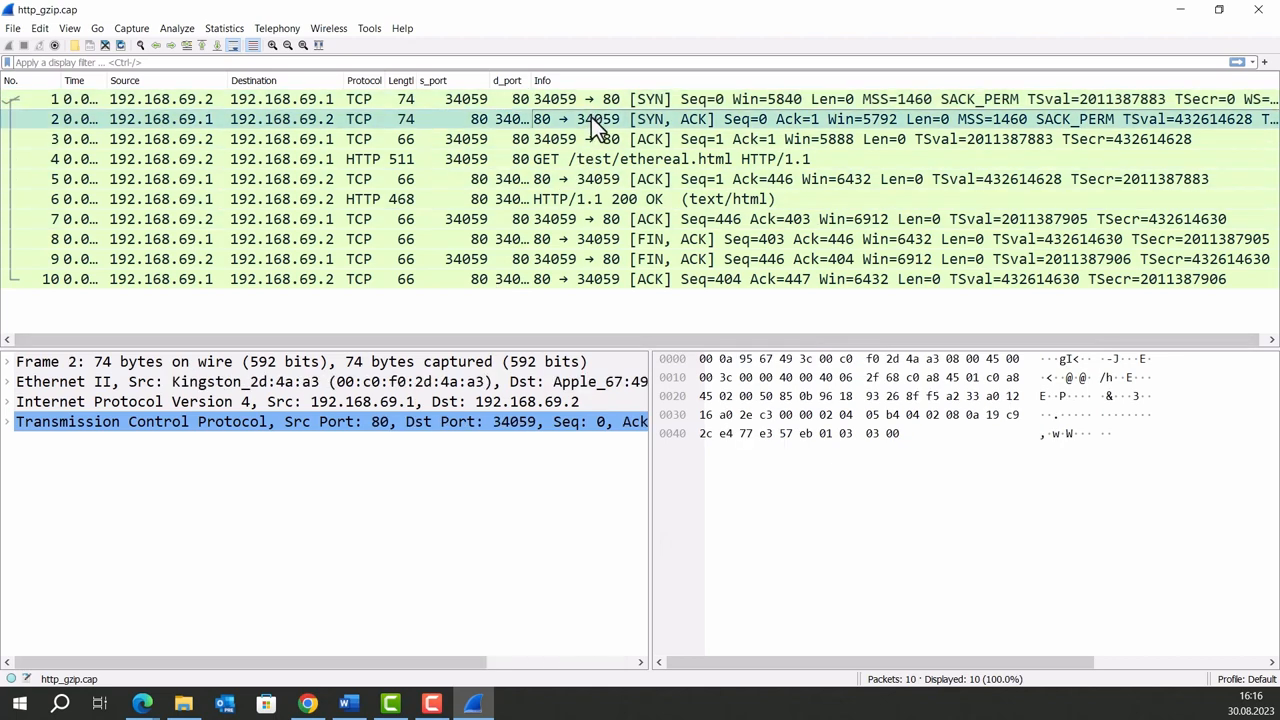
{"action": "left_click", "coordinate": [600, 139]}
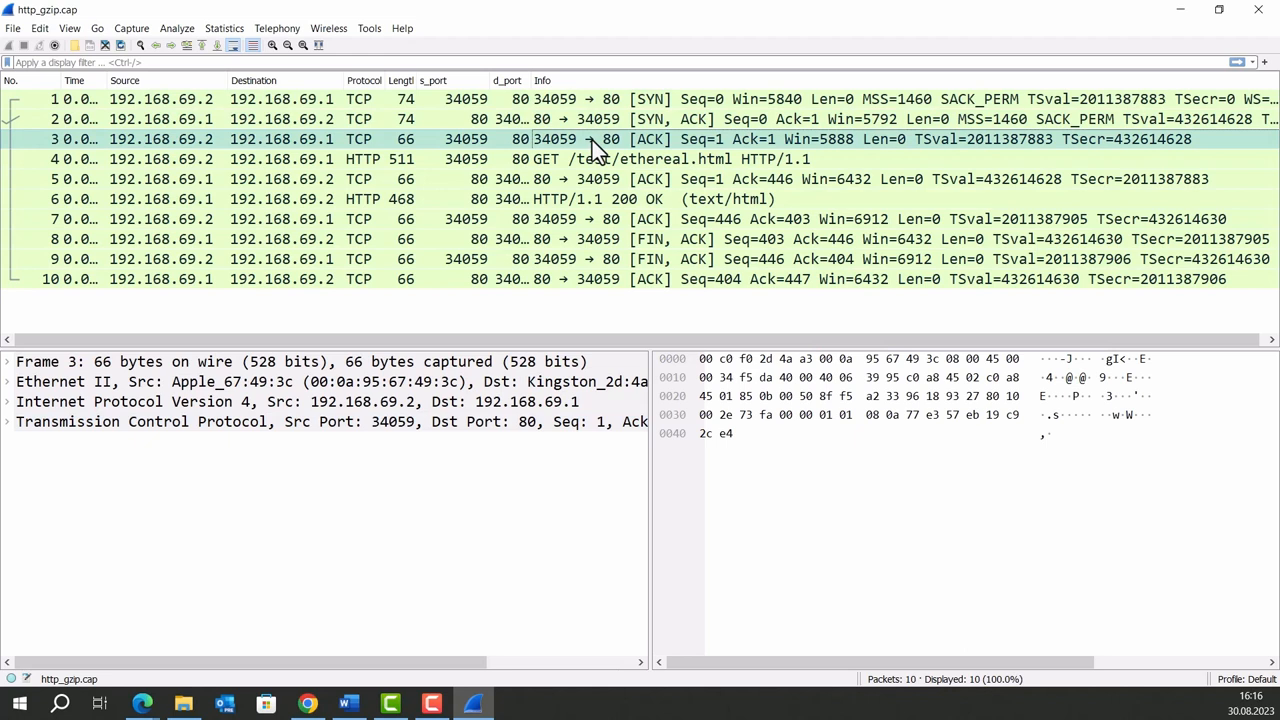
{"action": "mouse_move", "coordinate": [620, 140]}
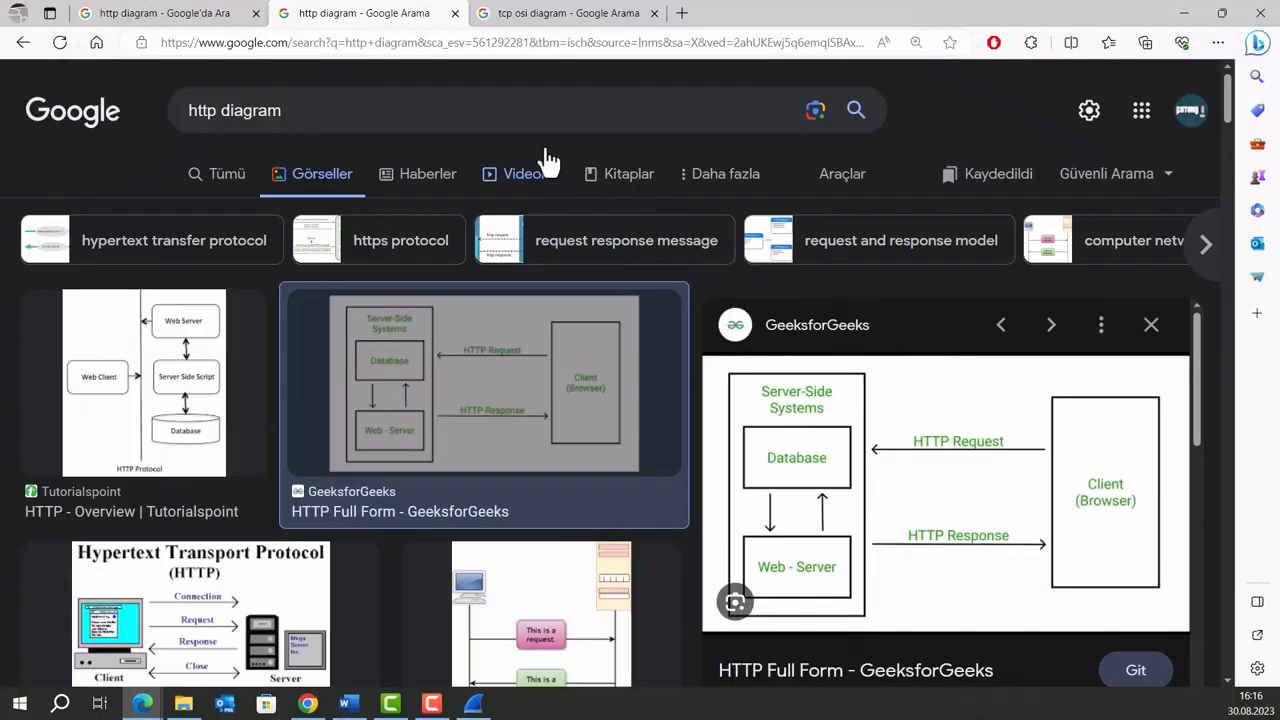
Switch to the Google Images tab showing the GeeksforGeeks OSI versus TCP/IP diagram
{"action": "left_click", "coordinate": [567, 13]}
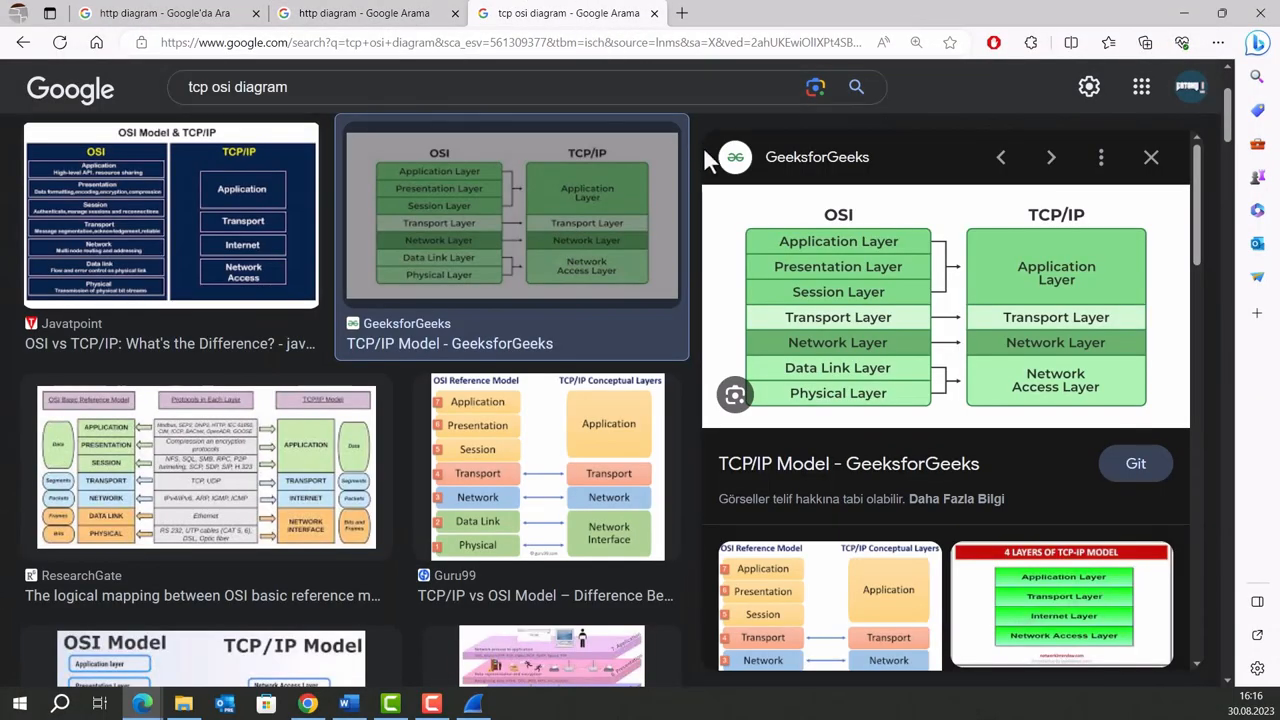
{"action": "mouse_move", "coordinate": [895, 148]}
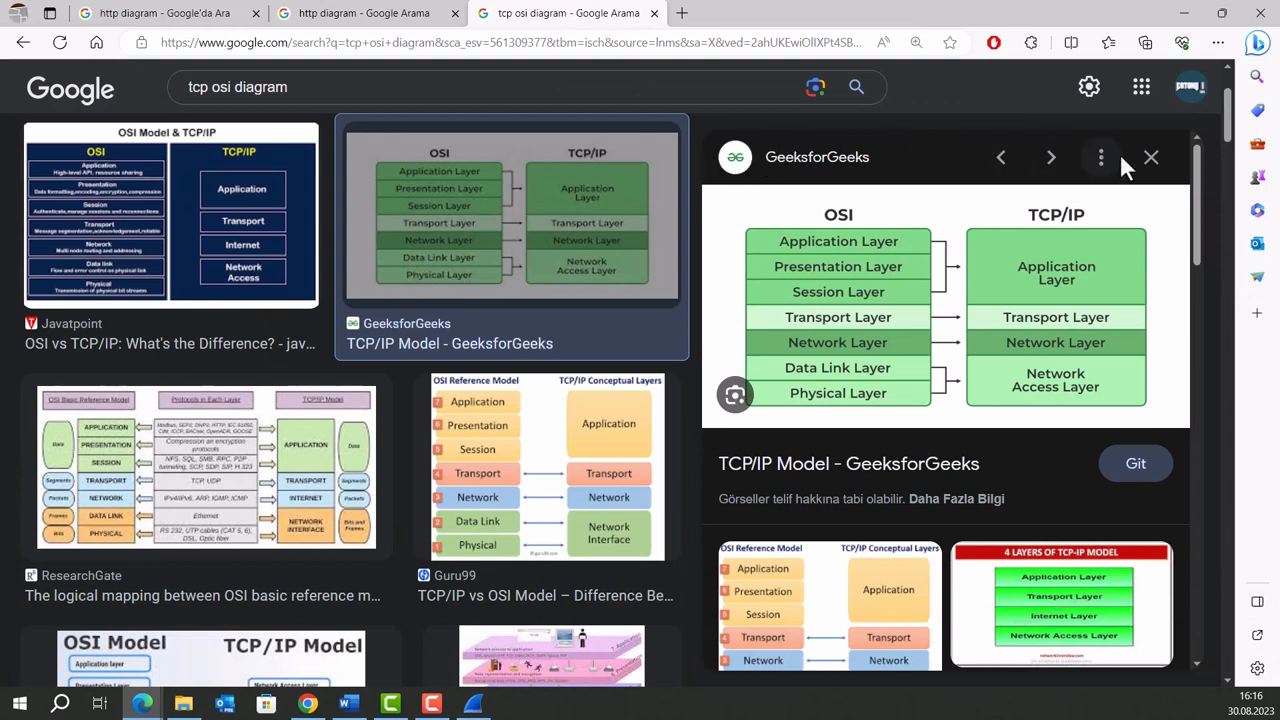
{"action": "mouse_move", "coordinate": [1185, 245]}
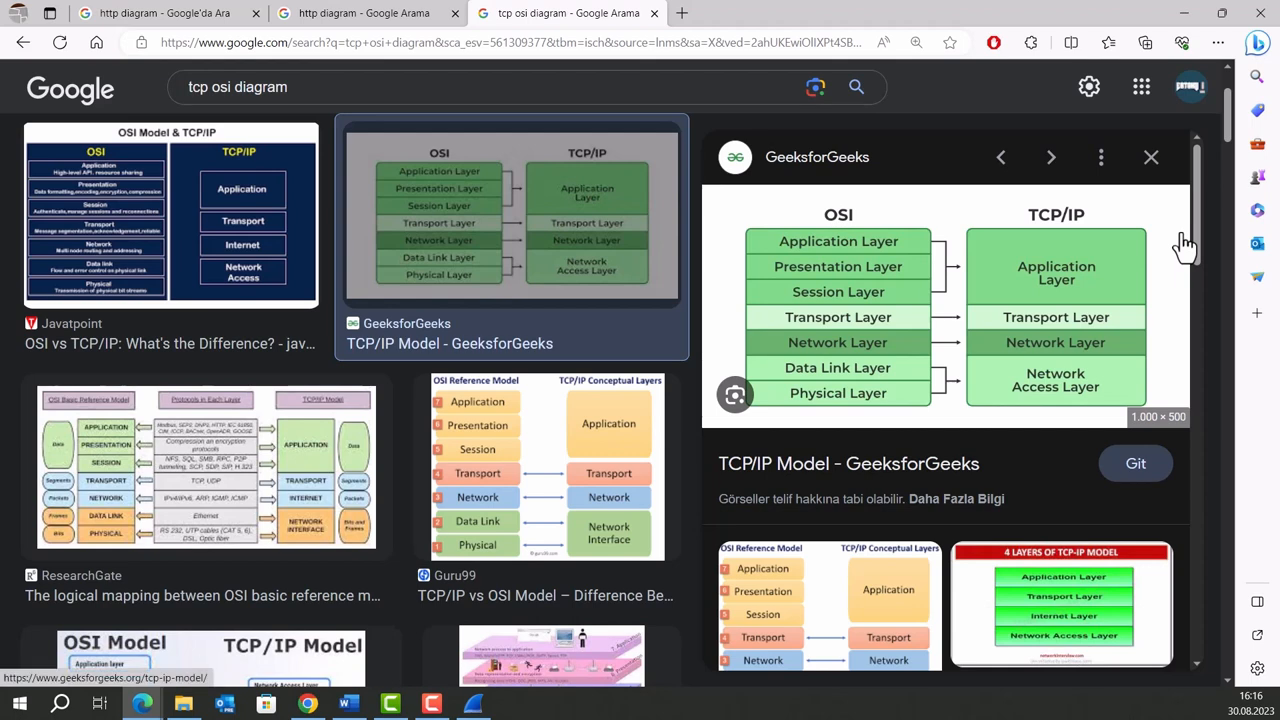
{"action": "mouse_move", "coordinate": [1190, 250]}
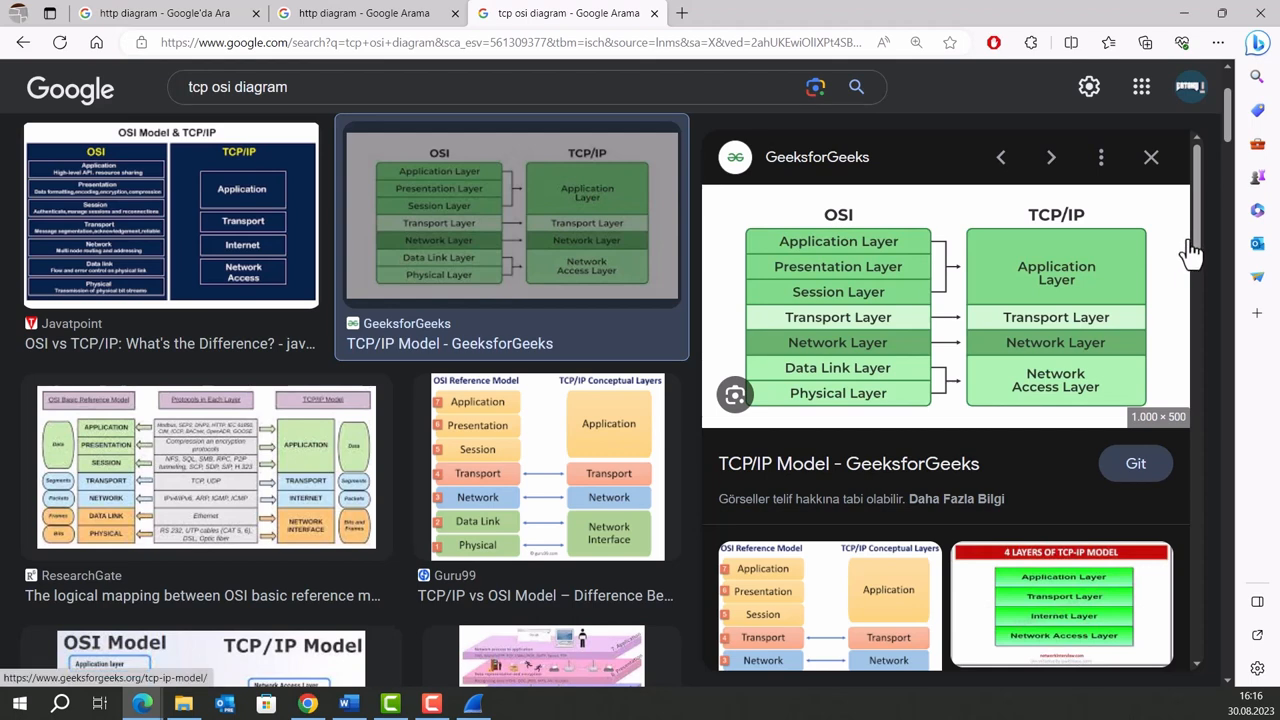
{"action": "mouse_move", "coordinate": [1183, 270]}
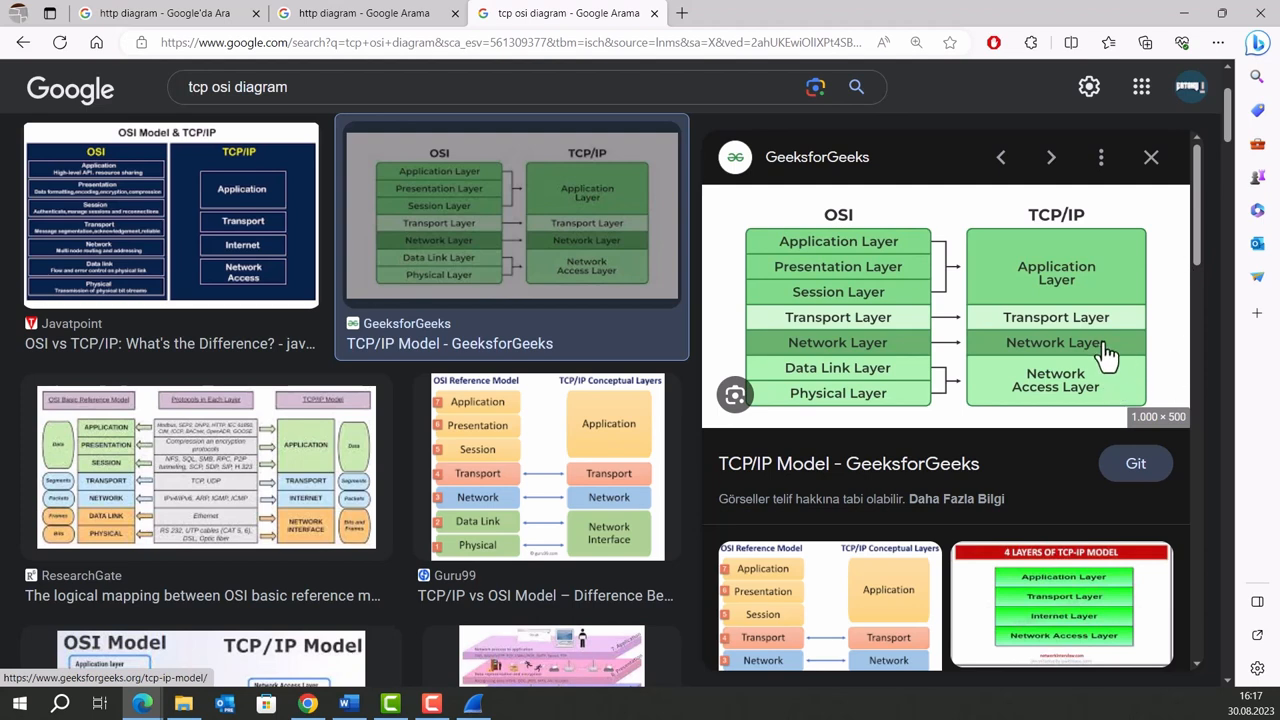
{"action": "mouse_move", "coordinate": [1072, 292]}
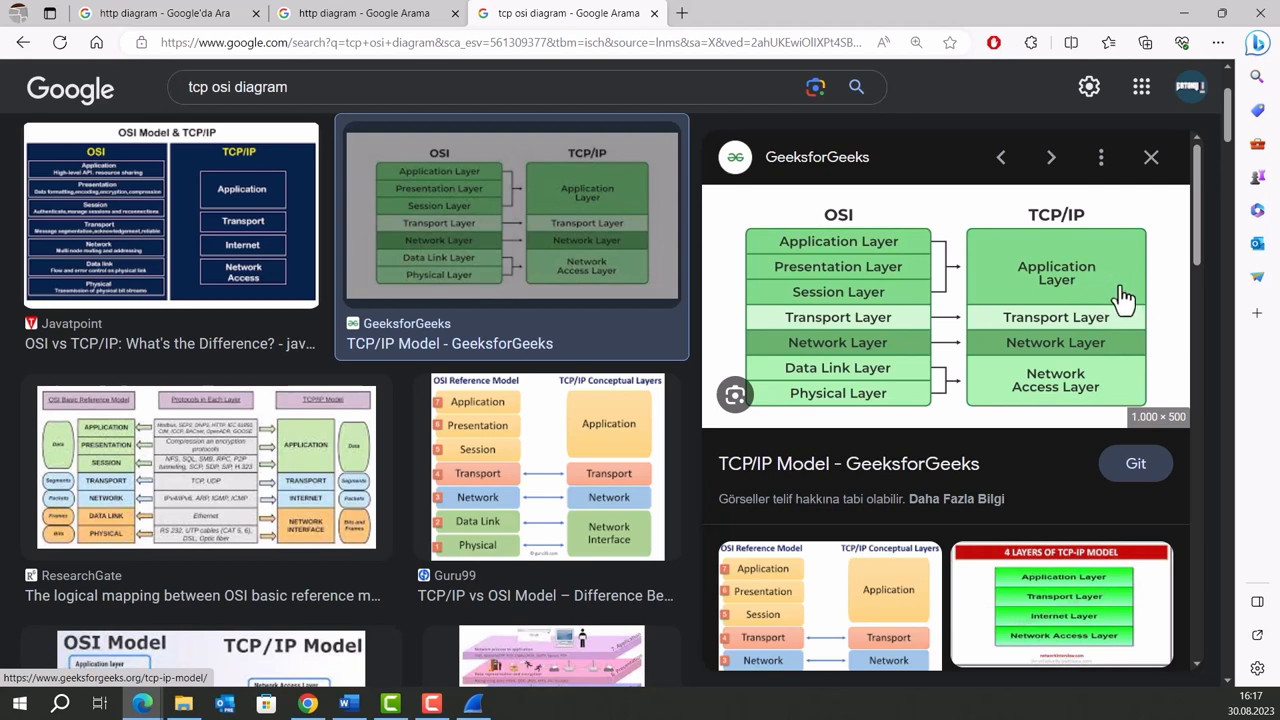
{"action": "mouse_move", "coordinate": [1123, 300]}
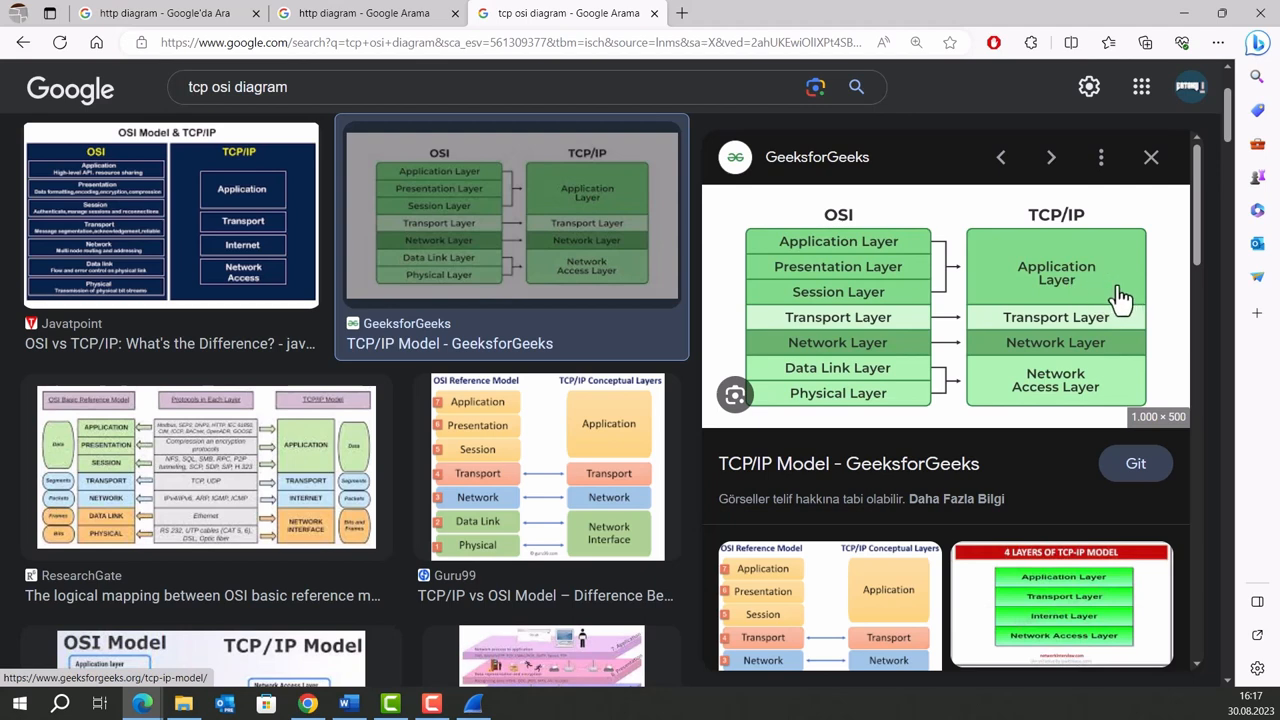
{"action": "mouse_move", "coordinate": [1167, 290]}
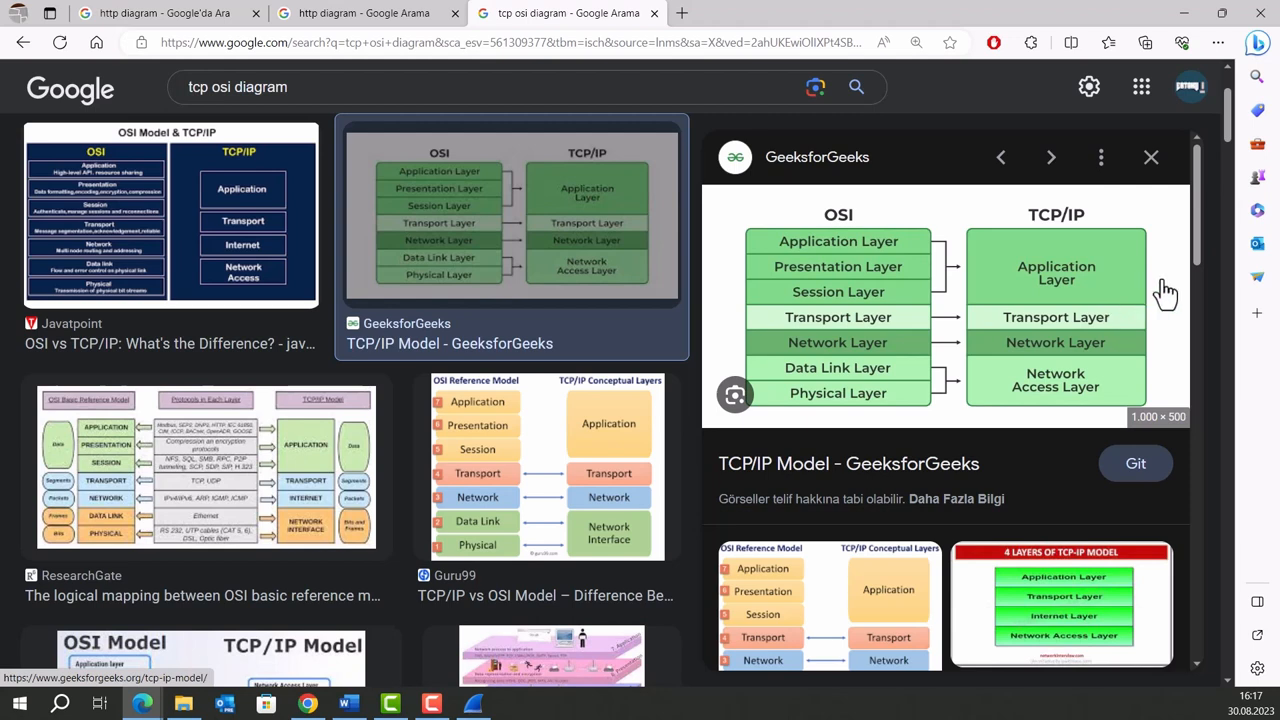
{"action": "mouse_move", "coordinate": [1131, 335]}
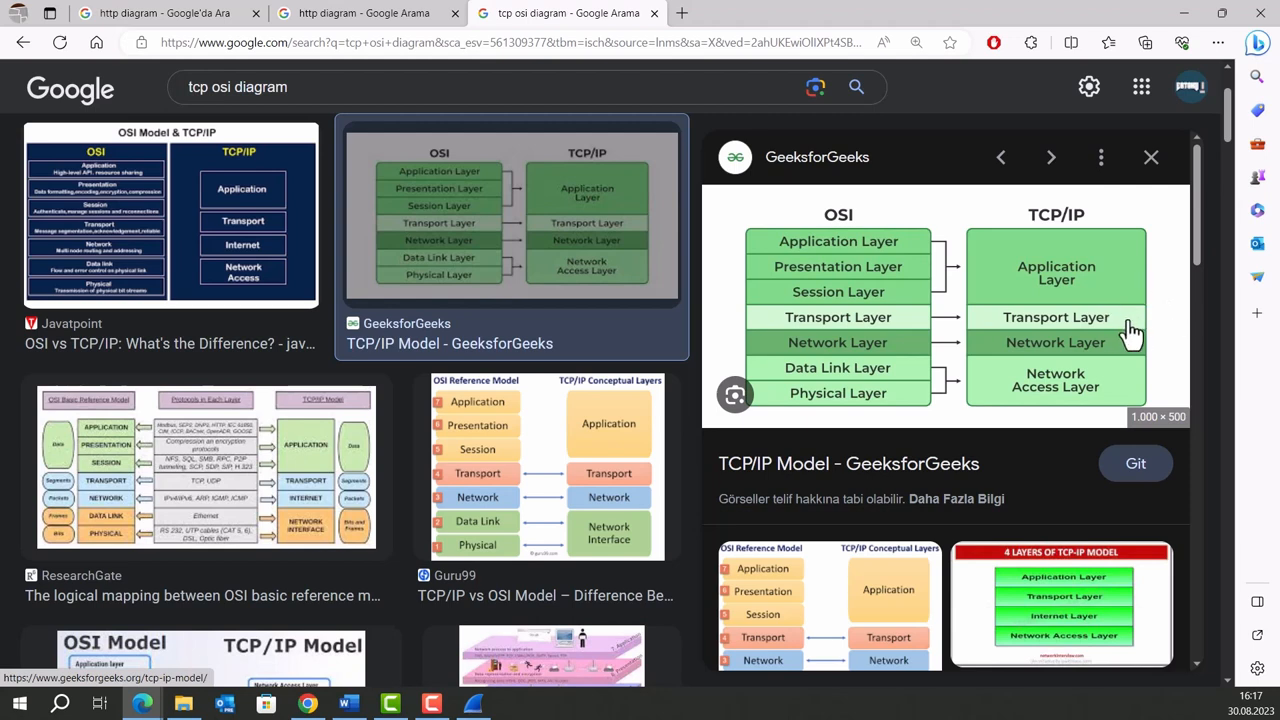
{"action": "mouse_move", "coordinate": [1124, 300]}
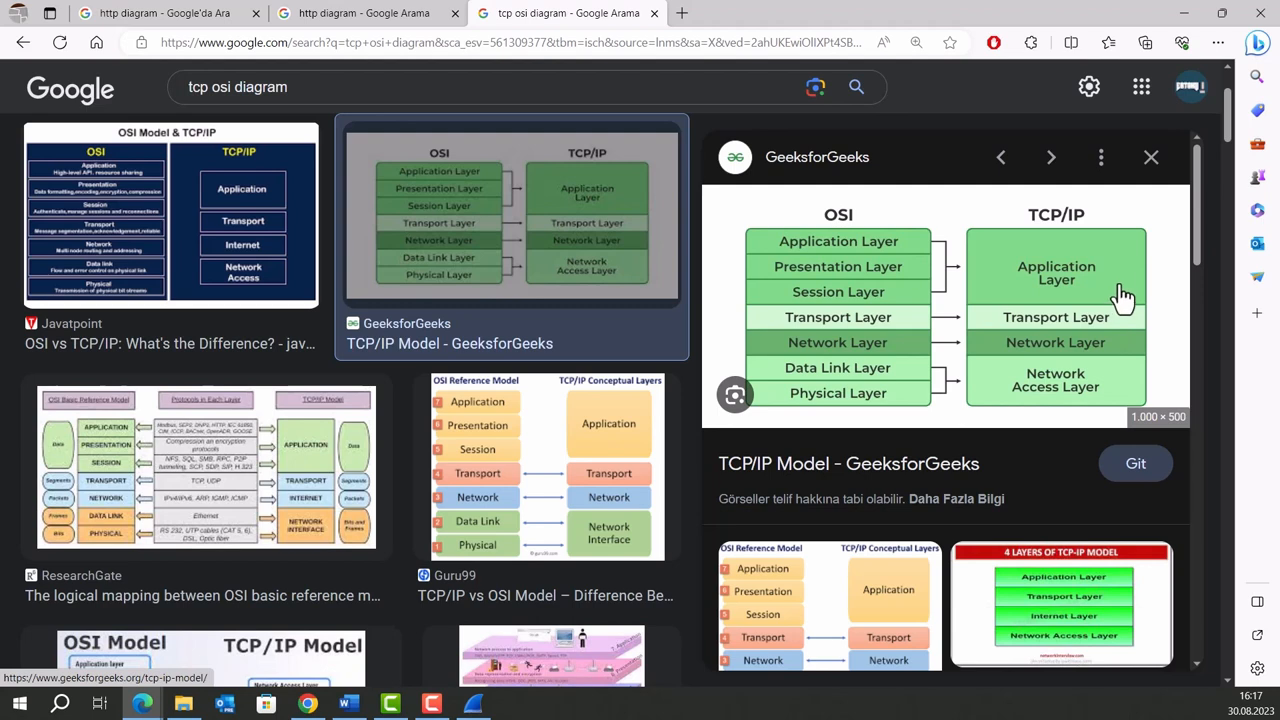
{"action": "mouse_move", "coordinate": [1140, 300]}
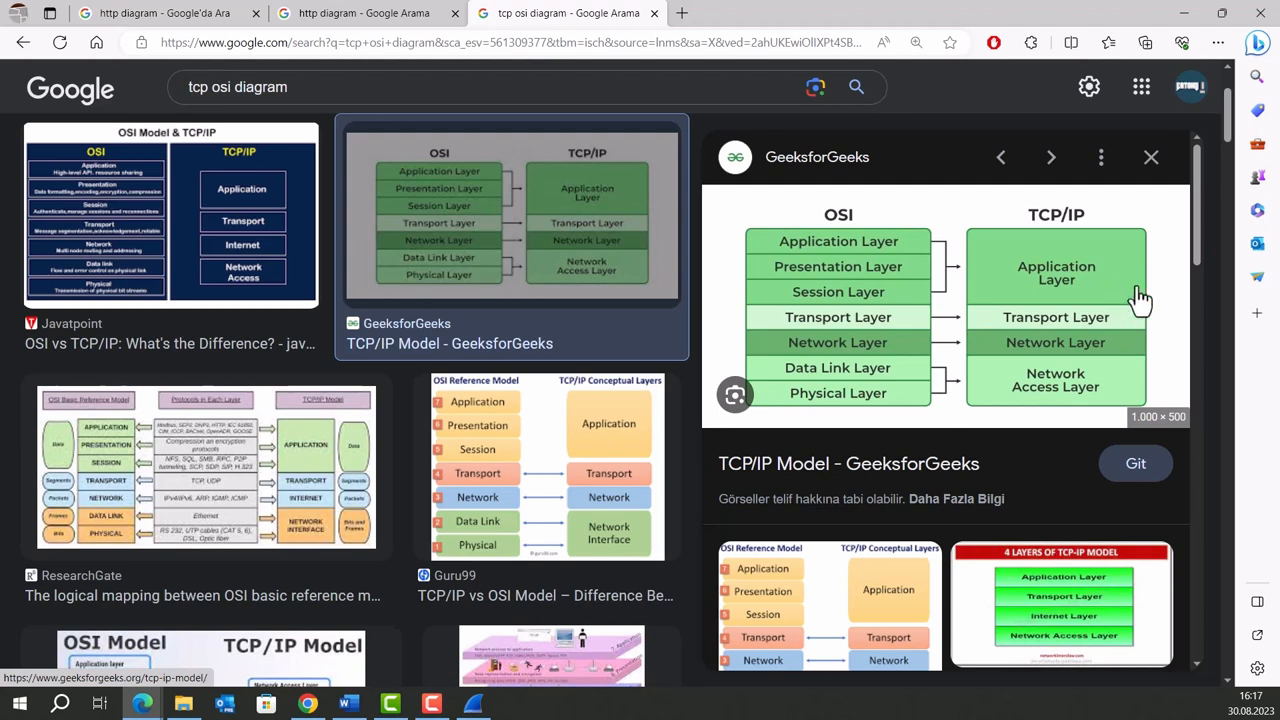
{"action": "mouse_move", "coordinate": [1133, 288]}
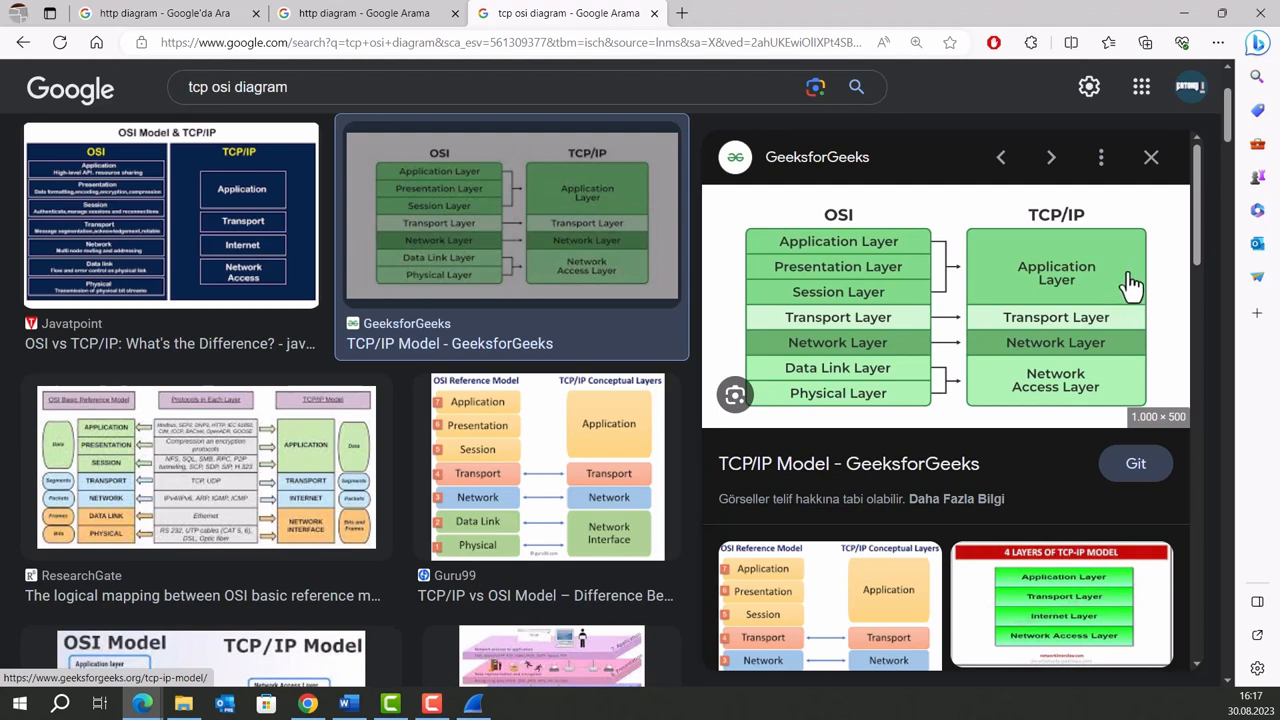
{"action": "mouse_move", "coordinate": [1134, 332]}
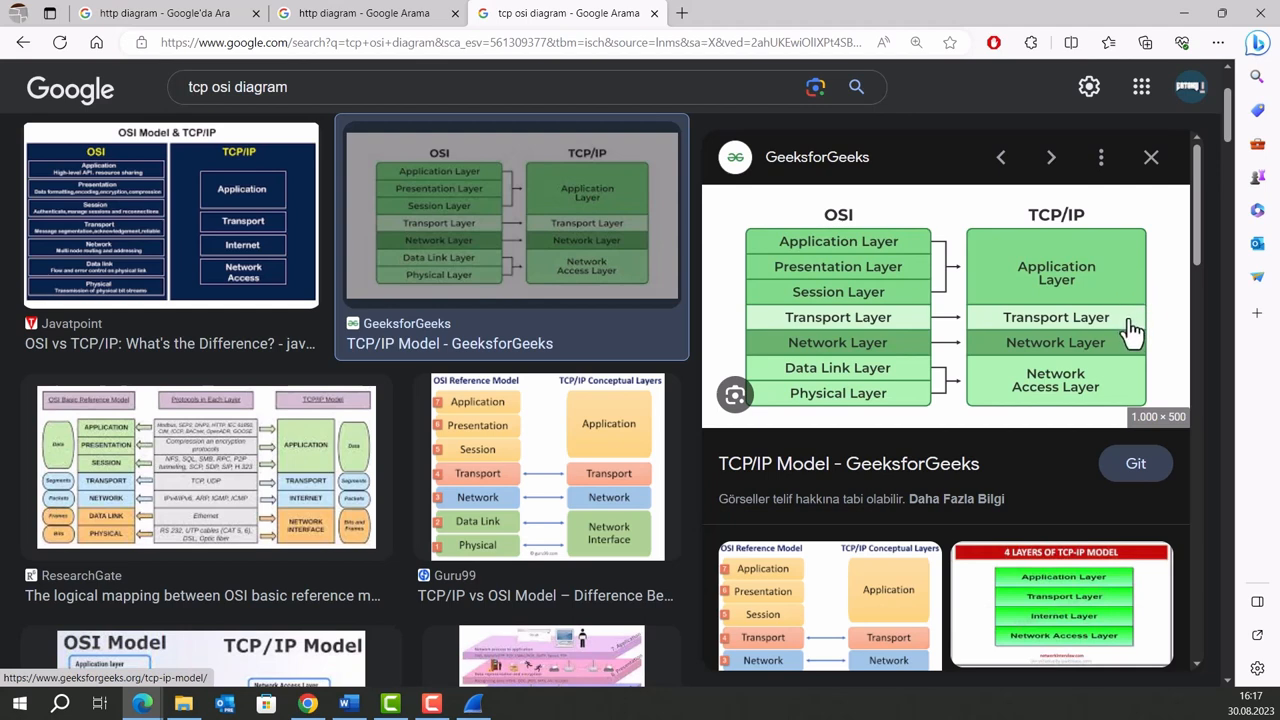
{"action": "mouse_move", "coordinate": [1122, 284]}
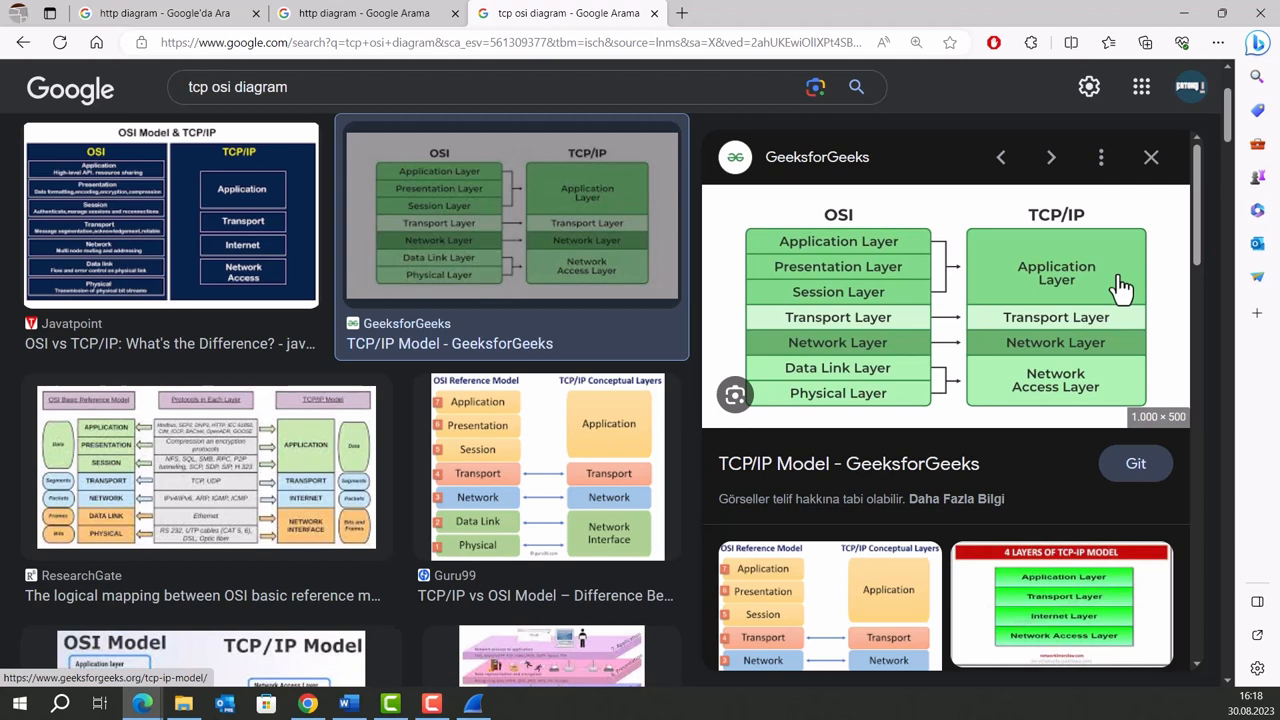
{"action": "mouse_move", "coordinate": [1090, 302]}
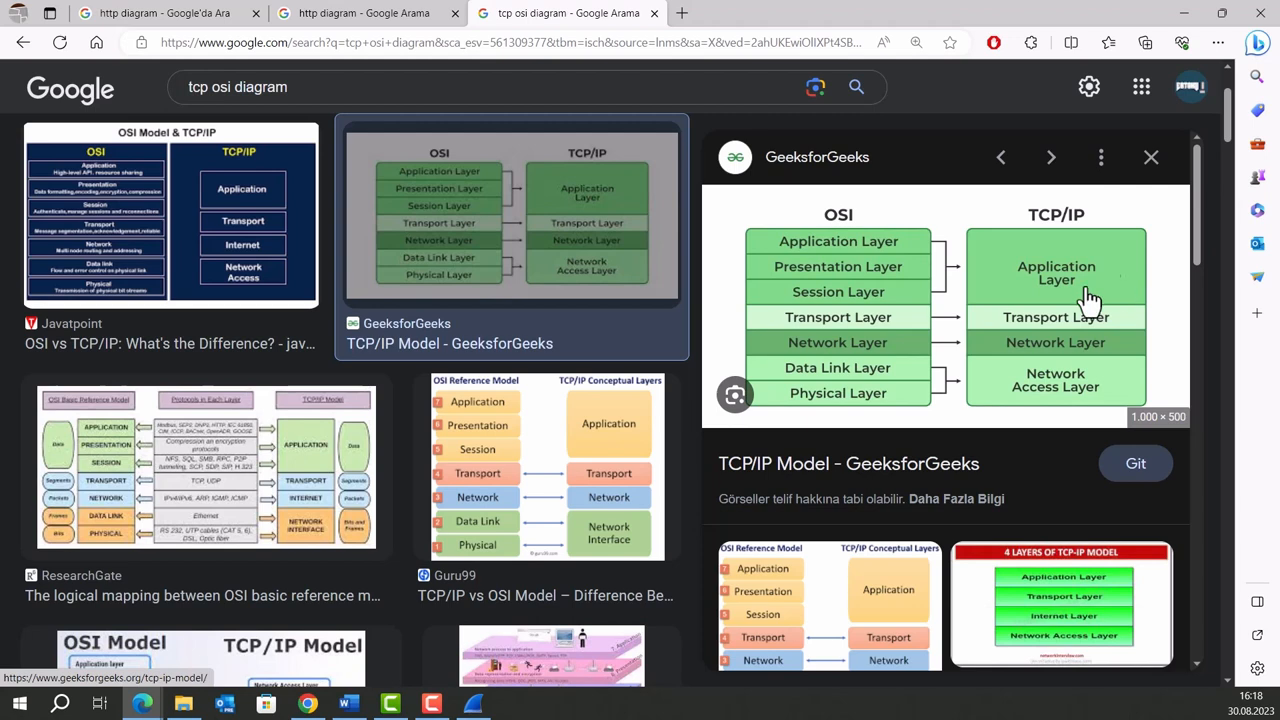
Bring Wireshark forward and inspect the opening SYN packet and its TCP details
{"action": "left_click", "coordinate": [473, 703]}
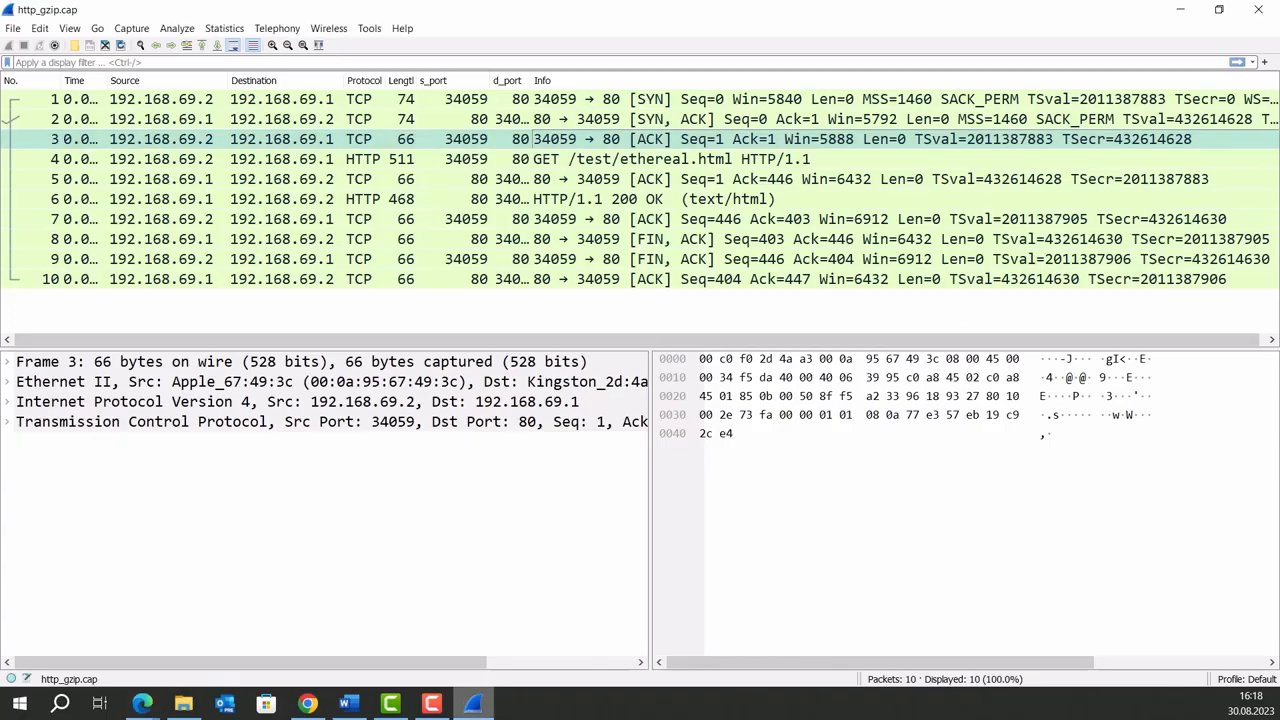
{"action": "mouse_move", "coordinate": [573, 586]}
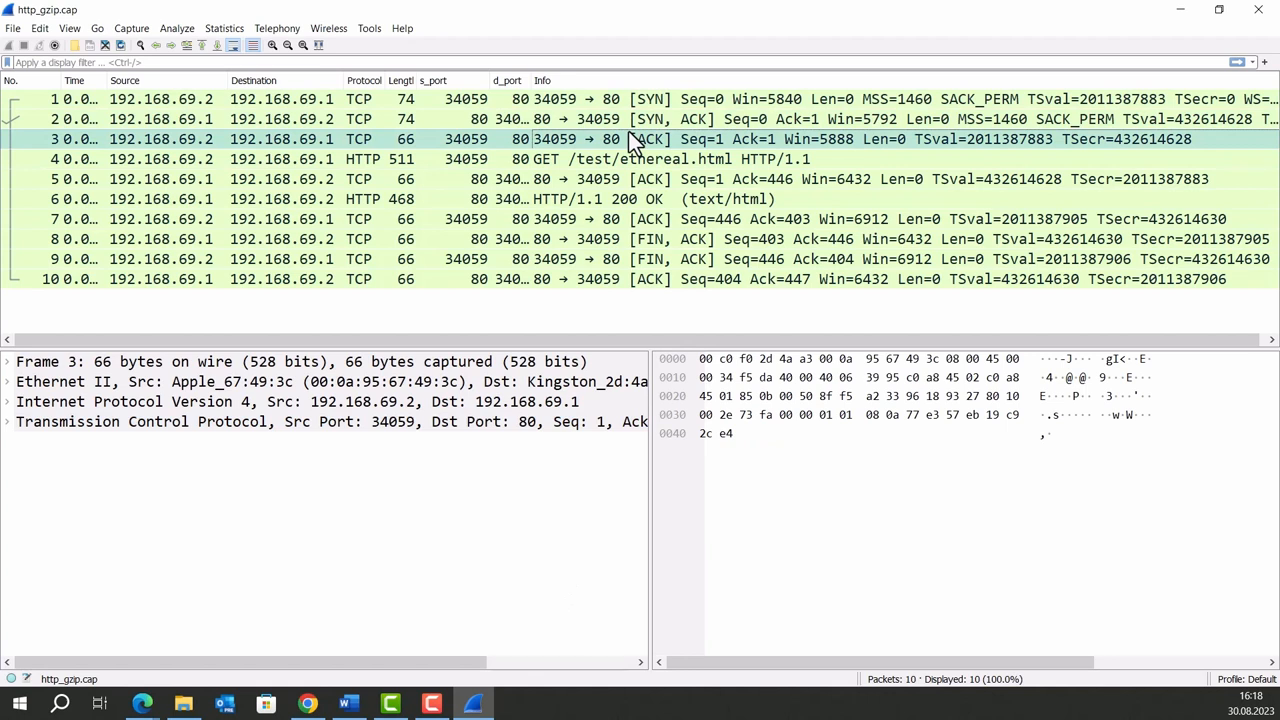
{"action": "left_click", "coordinate": [640, 119]}
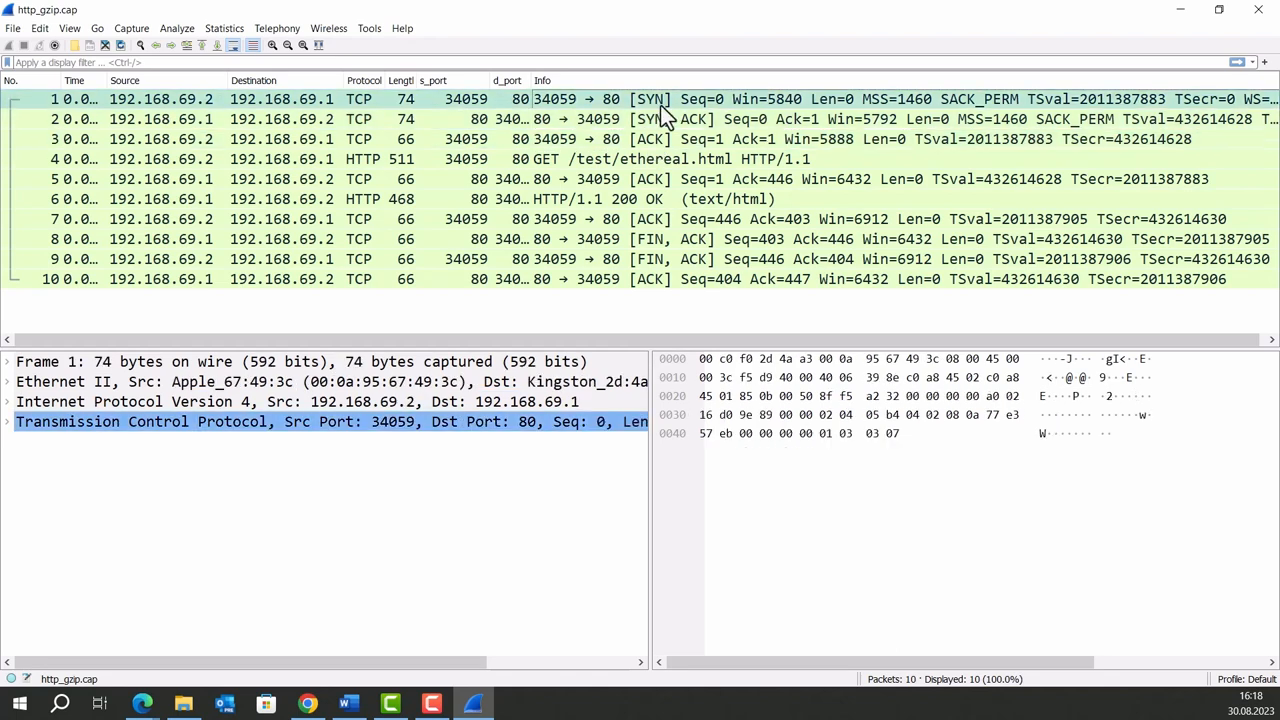
{"action": "left_click", "coordinate": [660, 139]}
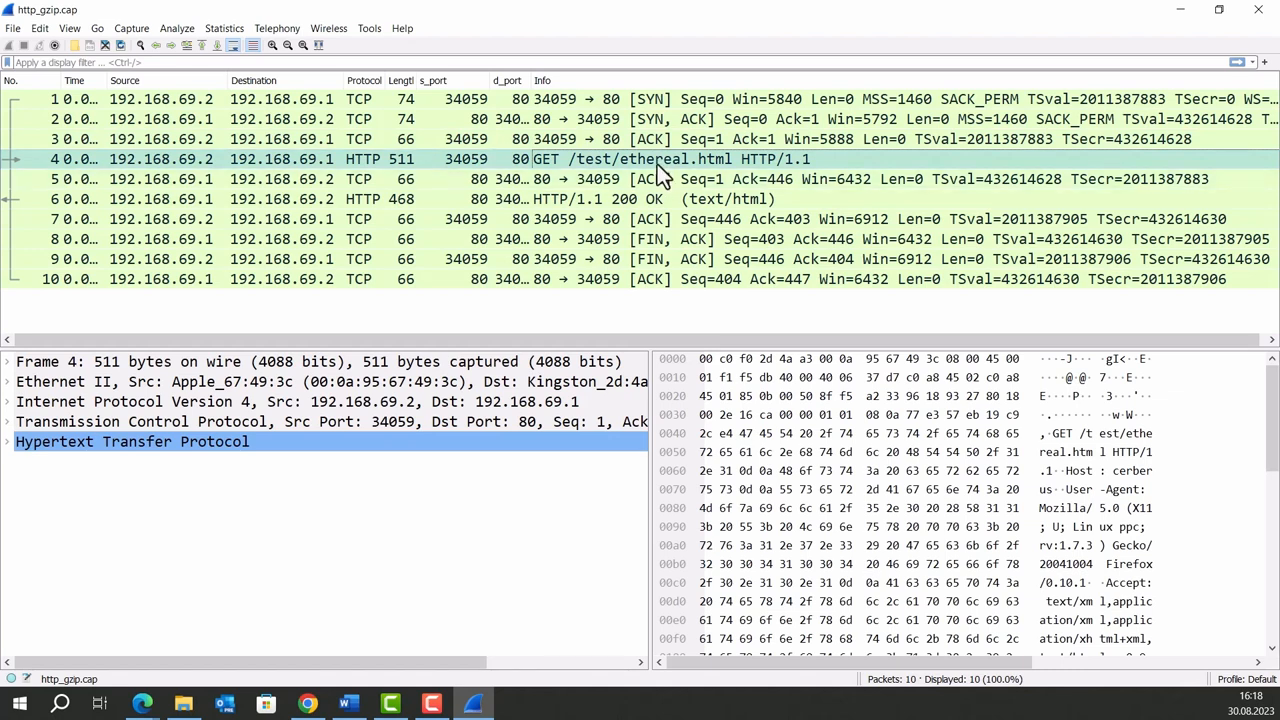
{"action": "mouse_move", "coordinate": [473, 175]}
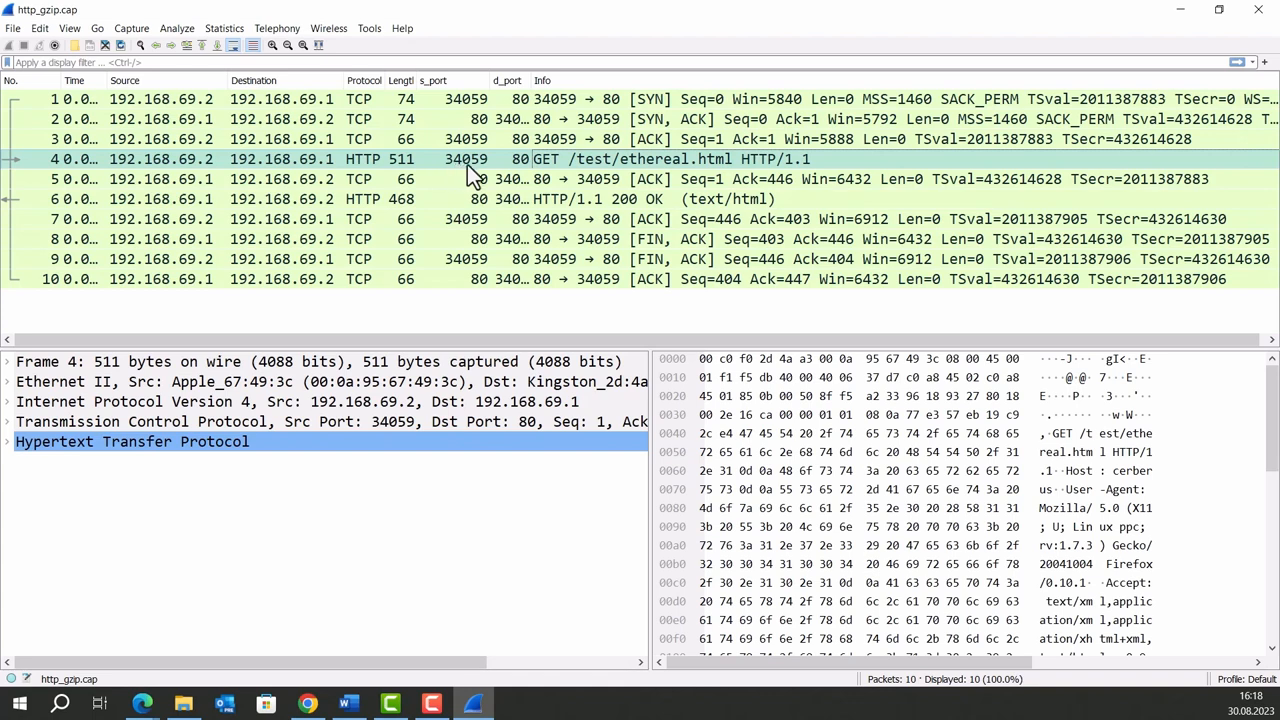
{"action": "mouse_move", "coordinate": [508, 178]}
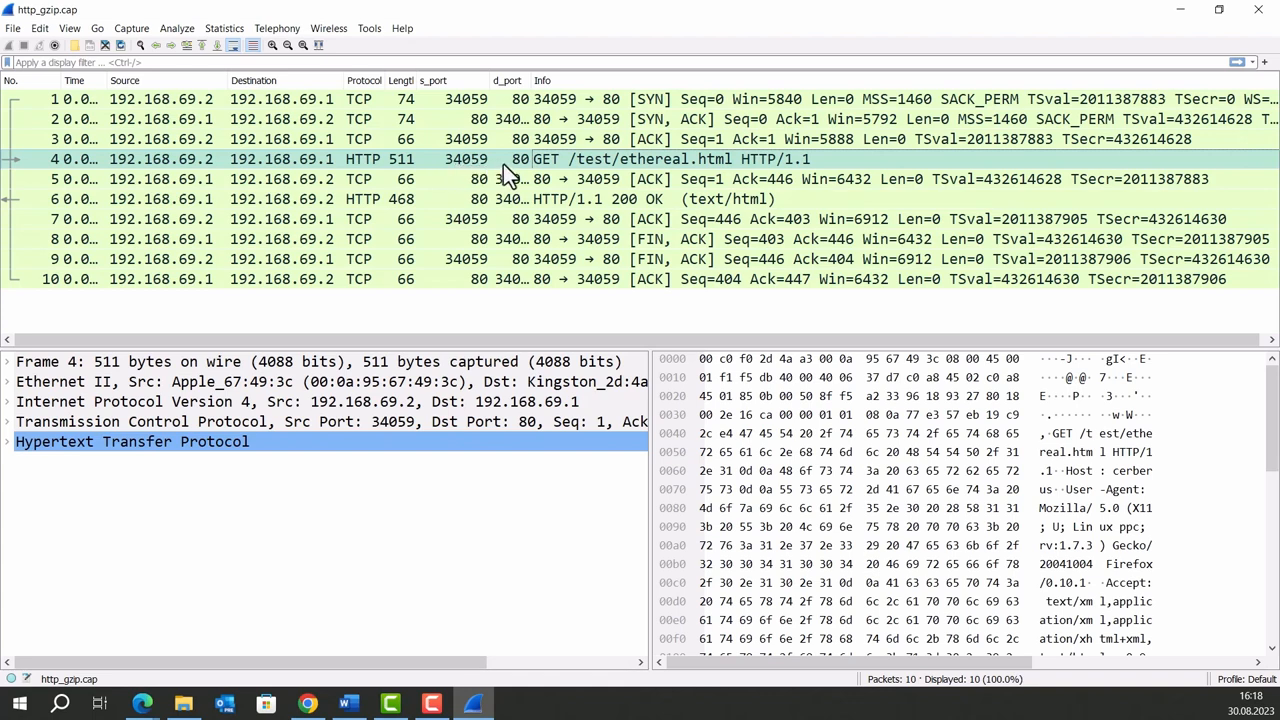
{"action": "mouse_move", "coordinate": [635, 180]}
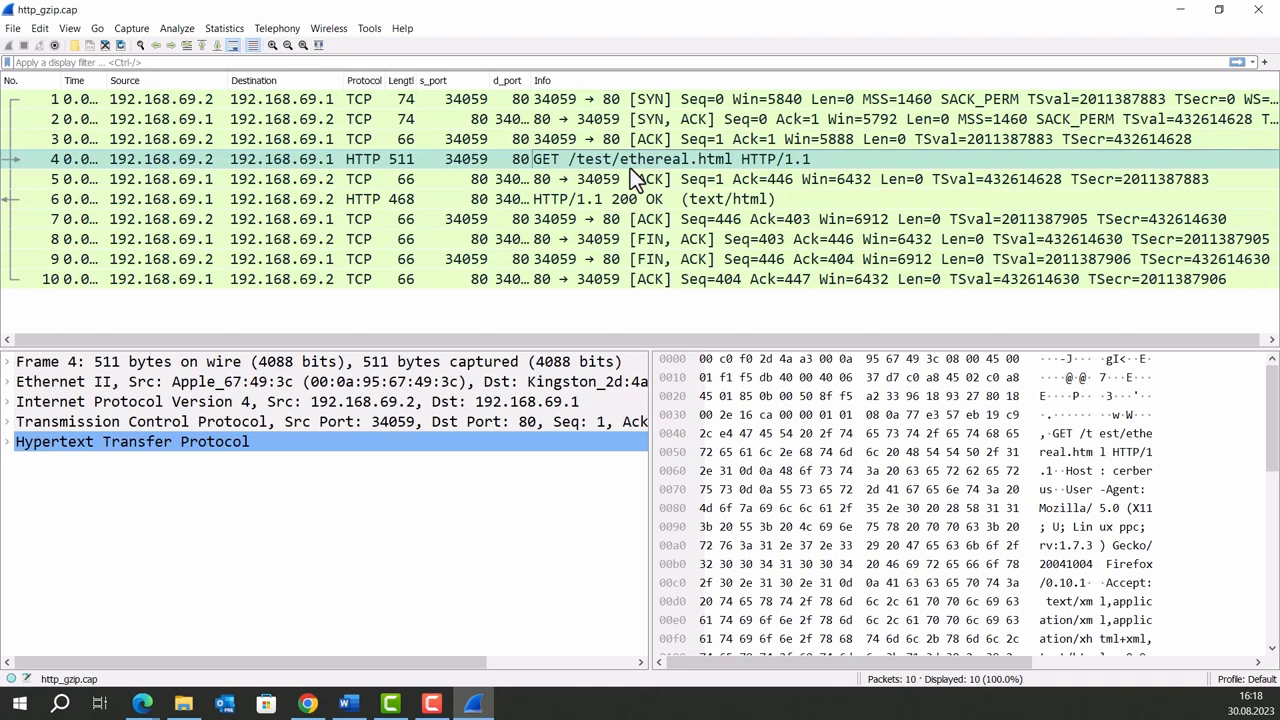
{"action": "mouse_move", "coordinate": [753, 165]}
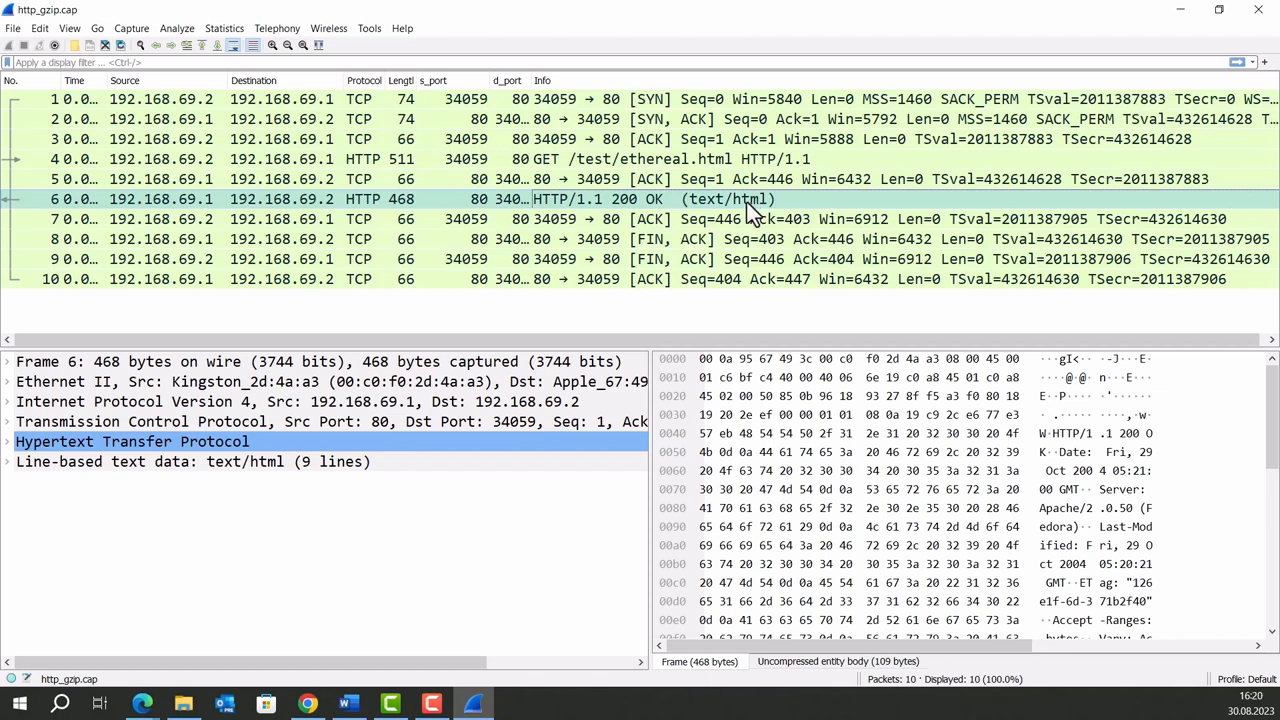
Inspect the client's ACK (packet 7) and the server's FIN, ACK (packet 8)
{"action": "left_click", "coordinate": [745, 219]}
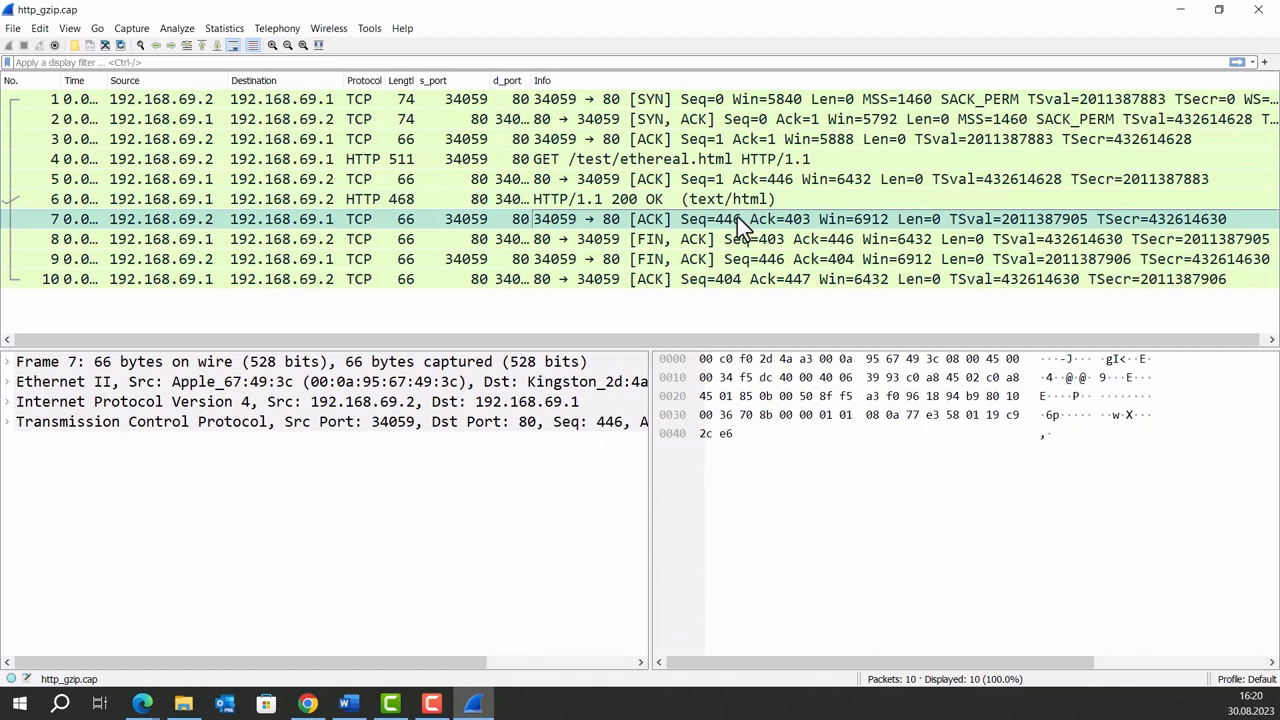
{"action": "mouse_move", "coordinate": [680, 248]}
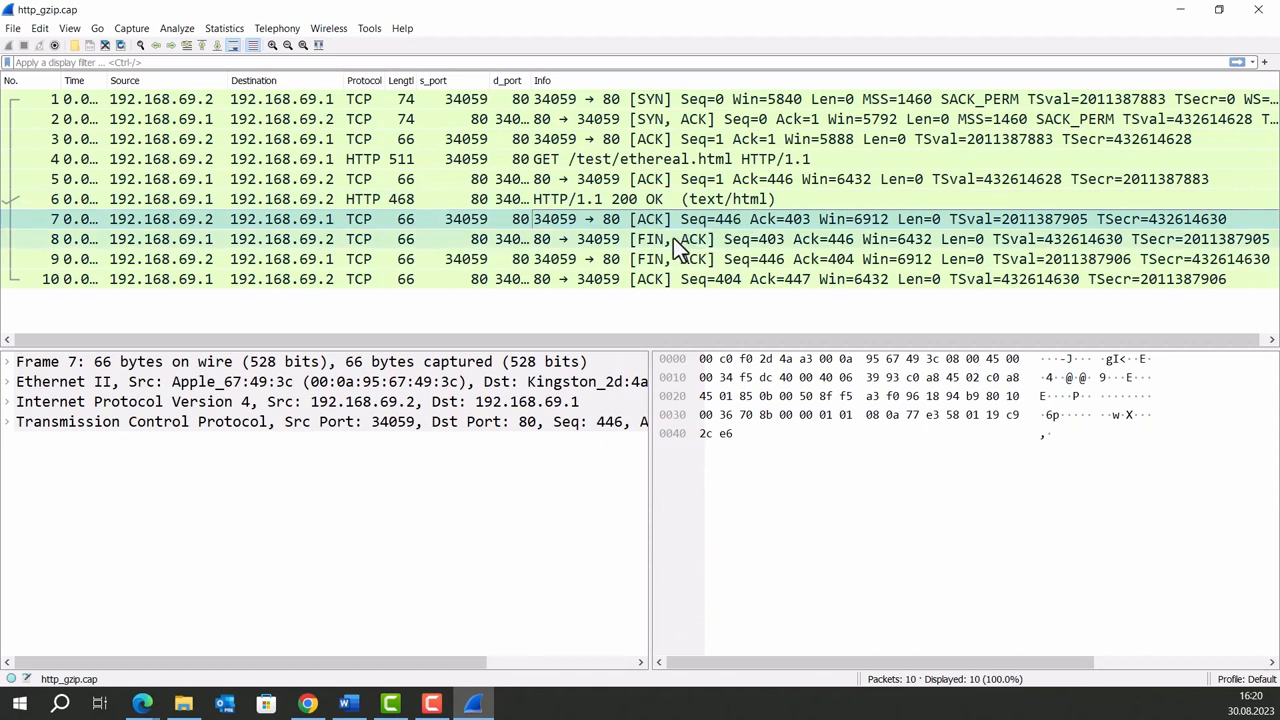
{"action": "left_click", "coordinate": [678, 238]}
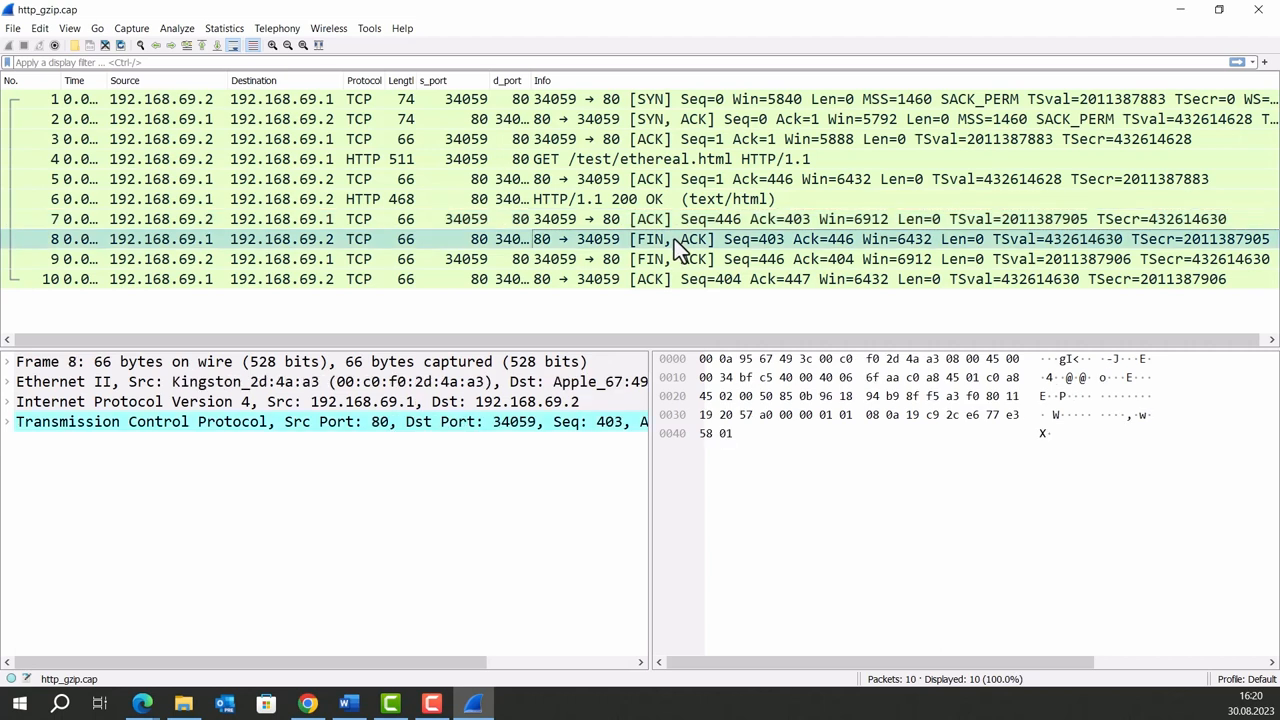
{"action": "mouse_move", "coordinate": [680, 250]}
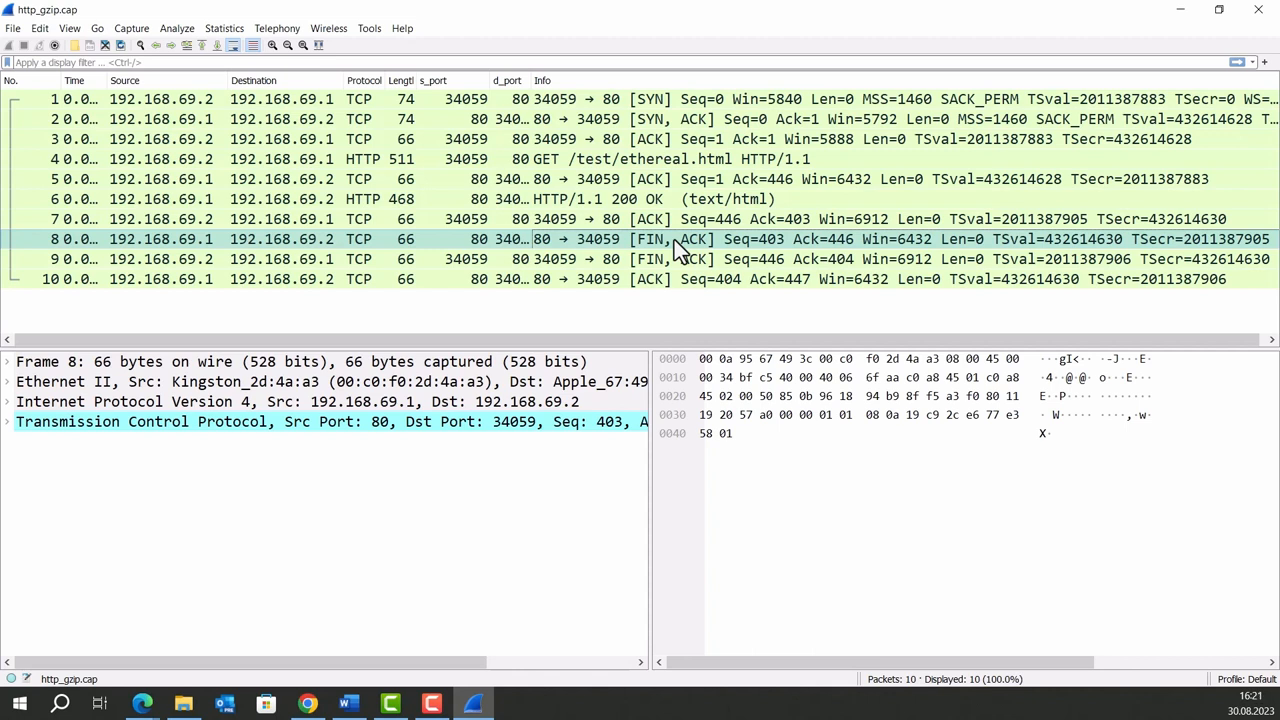
{"action": "mouse_move", "coordinate": [690, 259]}
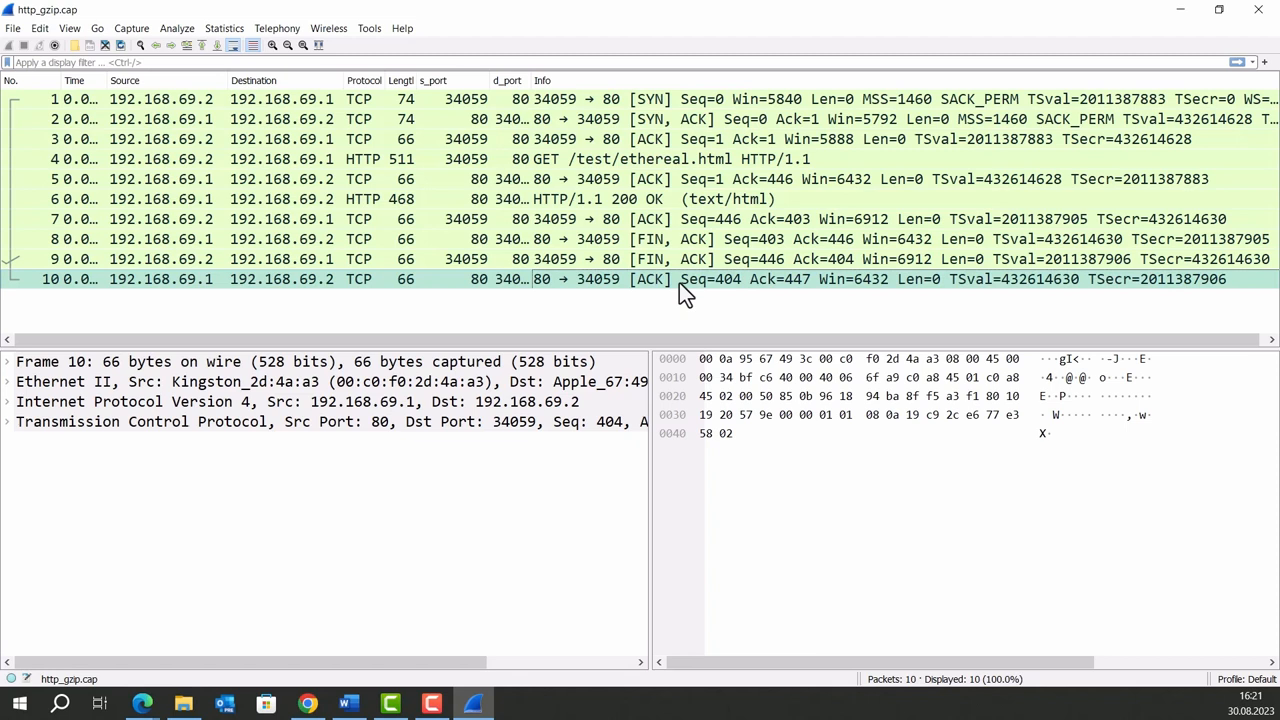
{"action": "left_click", "coordinate": [685, 239]}
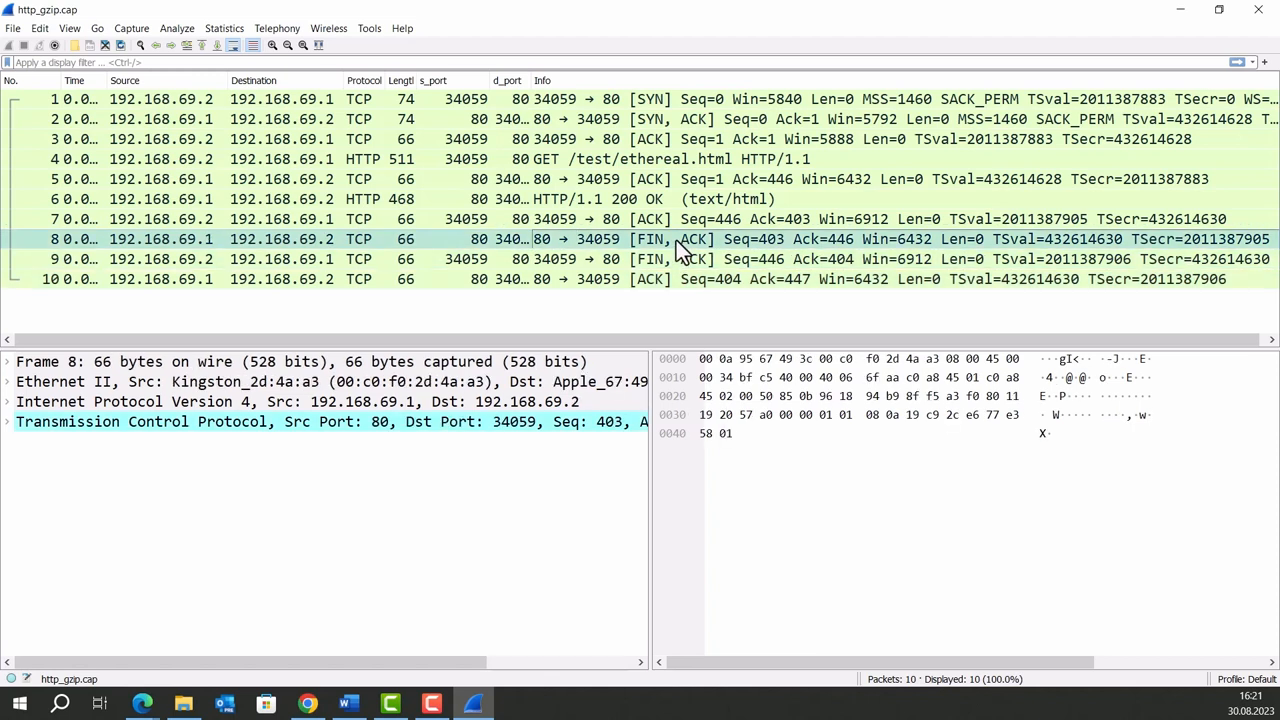